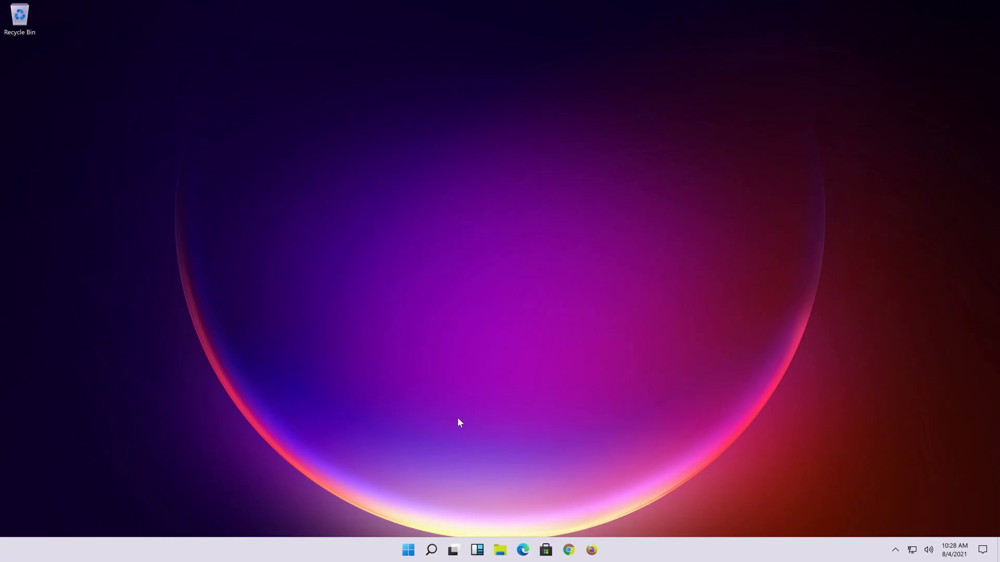
Switch on Use the On-Screen Keyboard under Settings > Accessibility > Keyboard.
click(407, 550)
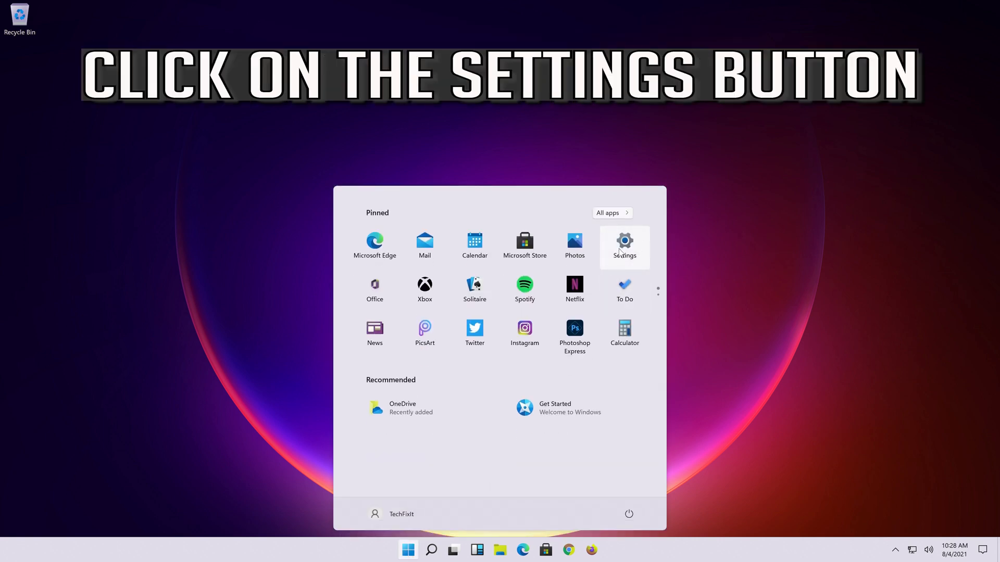
click(624, 244)
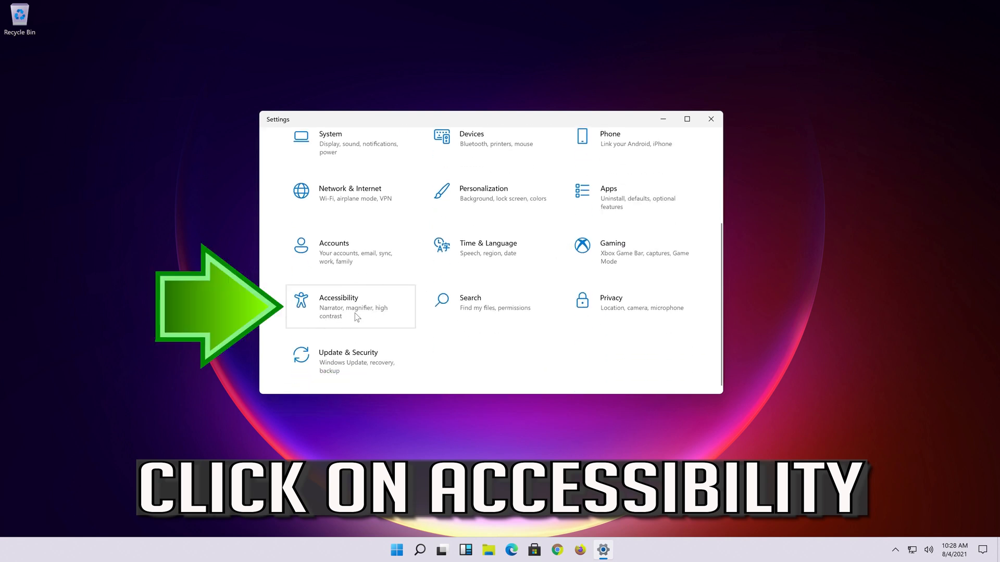
click(339, 306)
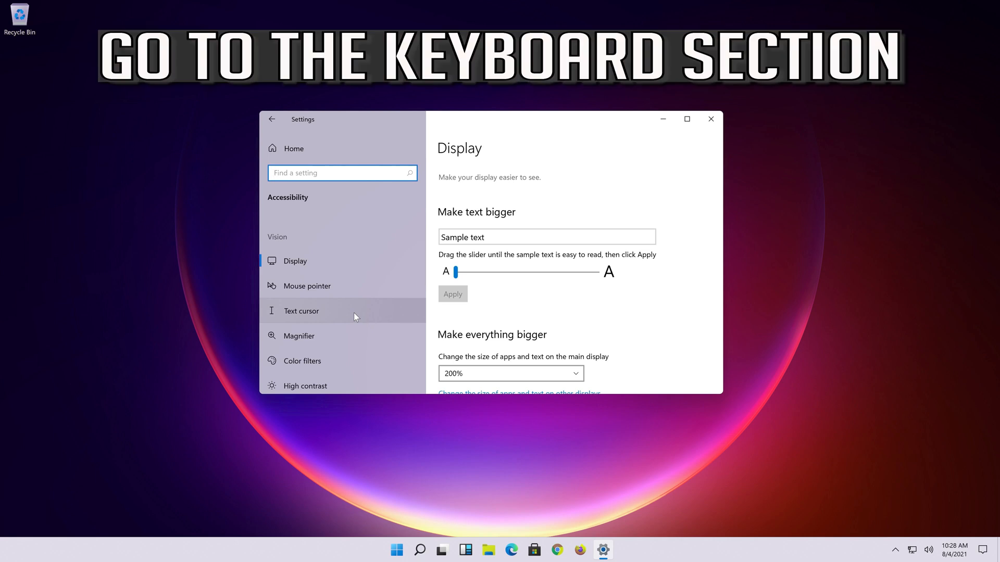
scroll(down, 3)
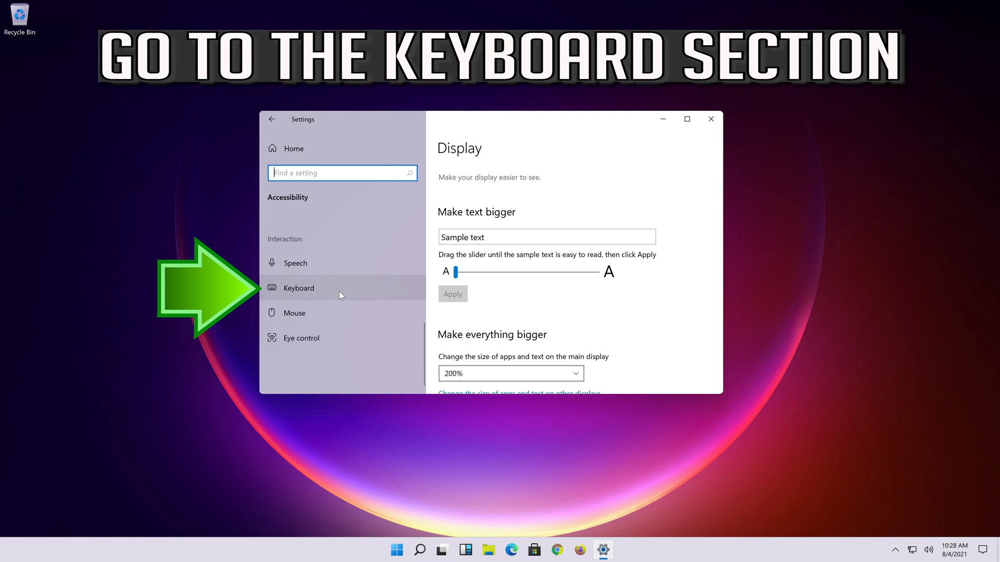
click(298, 287)
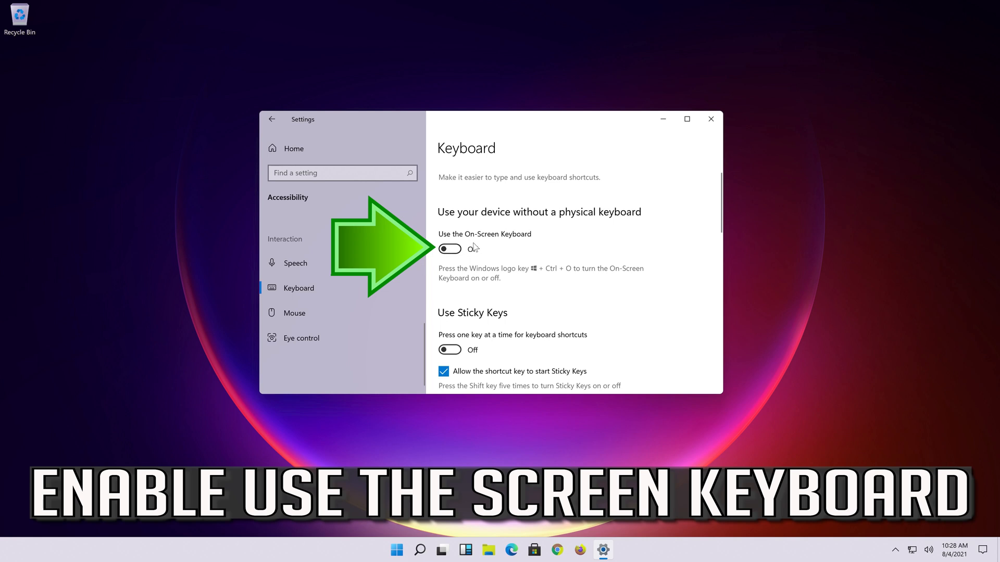
click(448, 248)
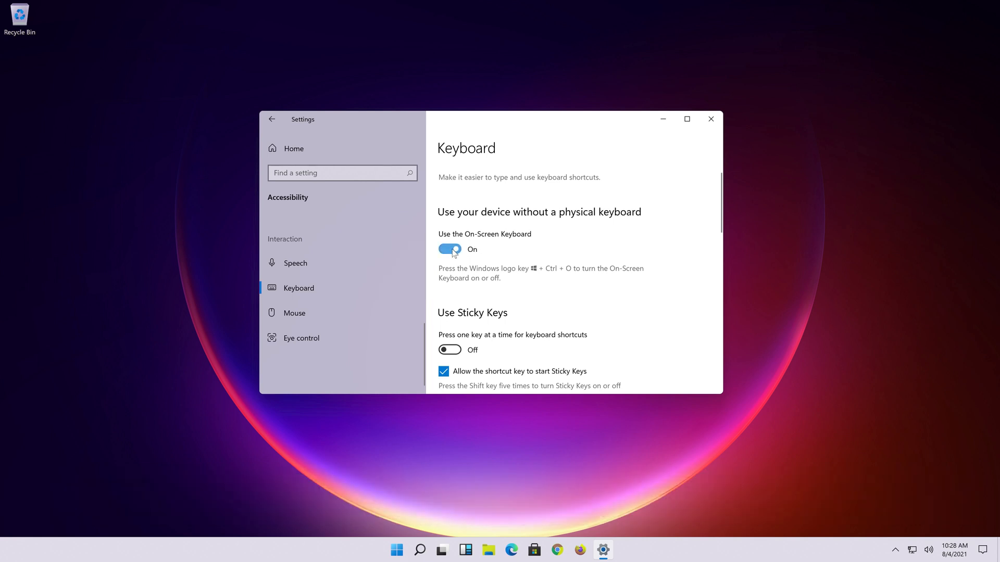
click(449, 249)
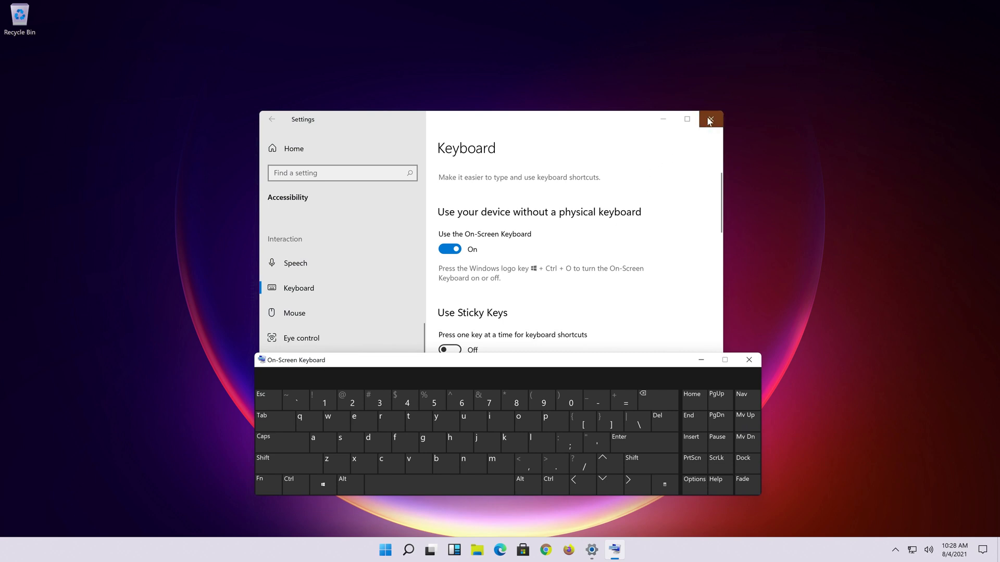
Close Settings and type 'device manager' into Start search with the on-screen keyboard.
click(711, 119)
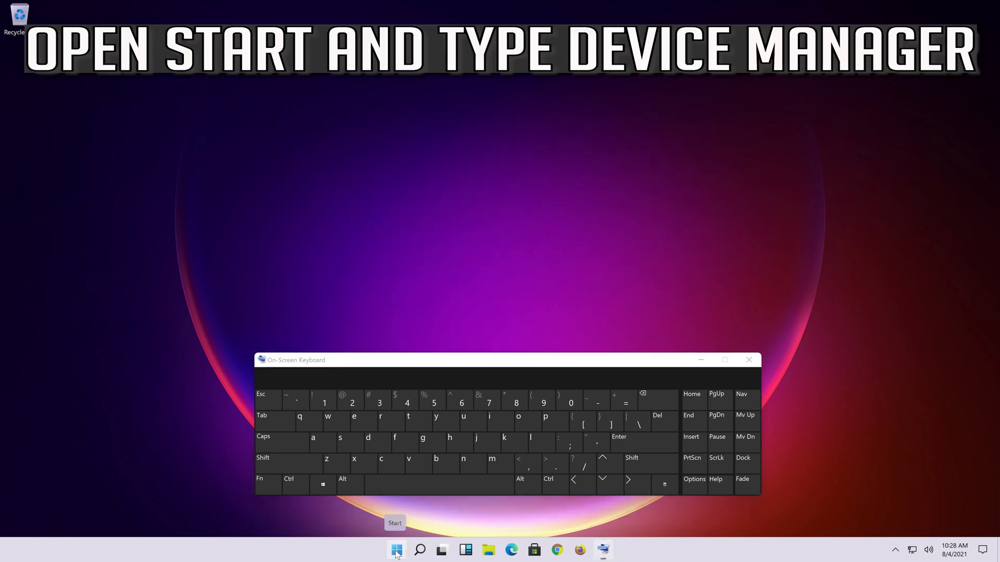
click(395, 549)
text(devic)
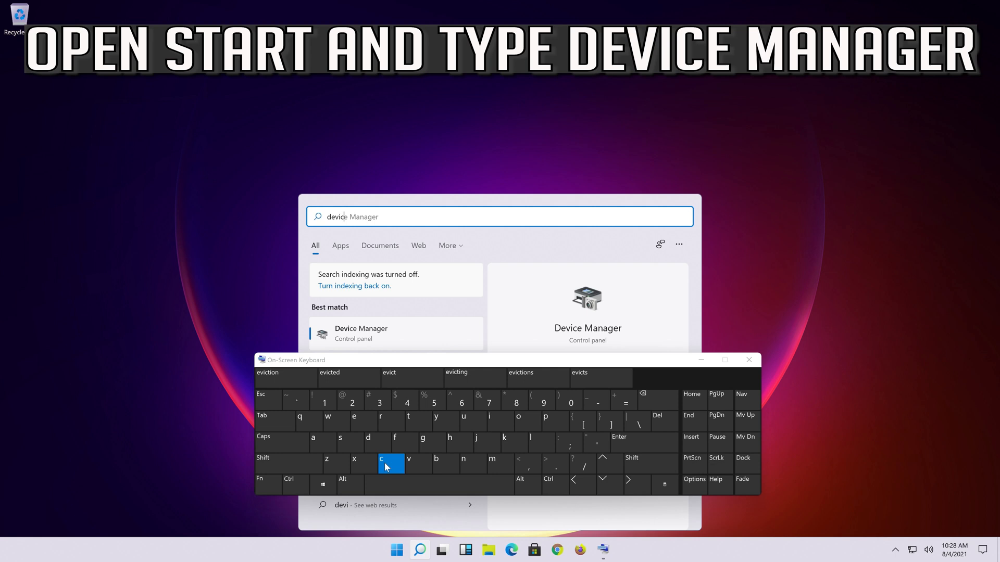
click(392, 463)
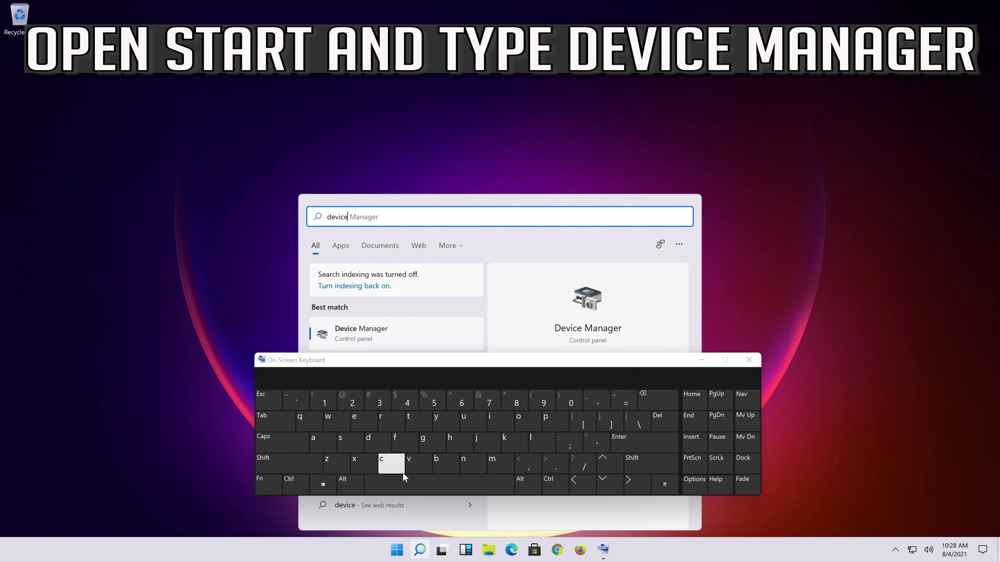
click(312, 440)
text( manager)
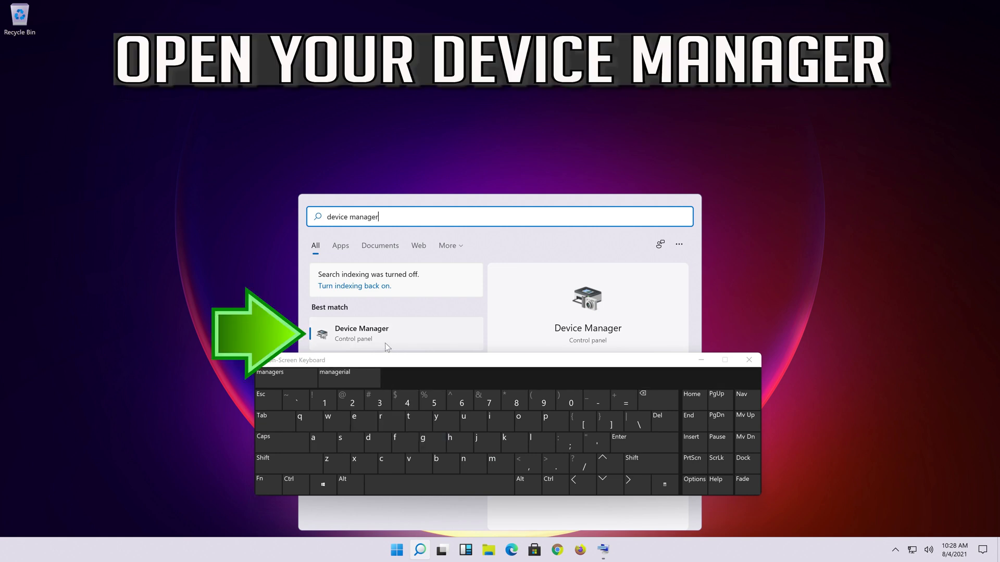
mouse_move(394, 332)
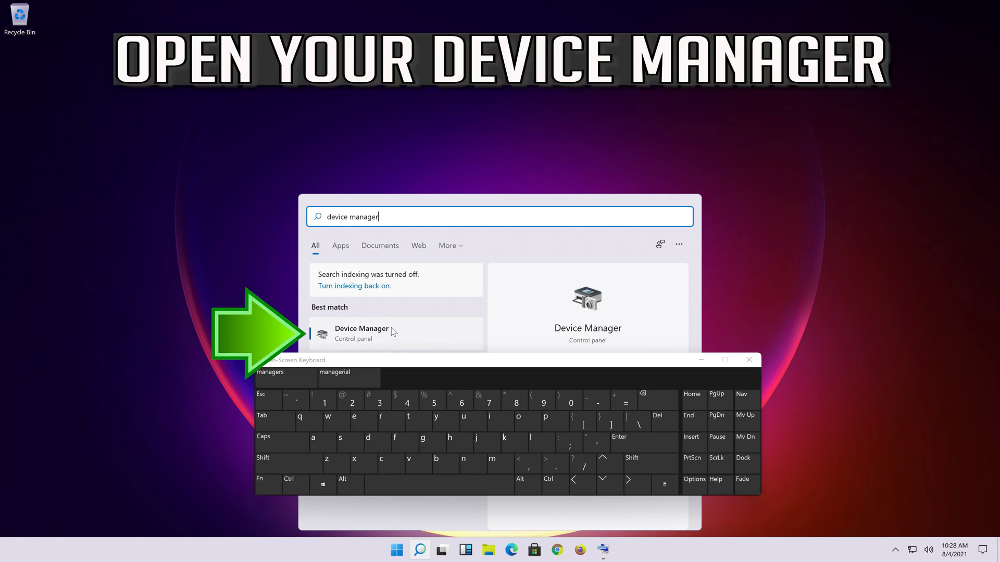
Launch Device Manager and view the Standard PS/2 Keyboard's Driver tab under Keyboards.
click(361, 333)
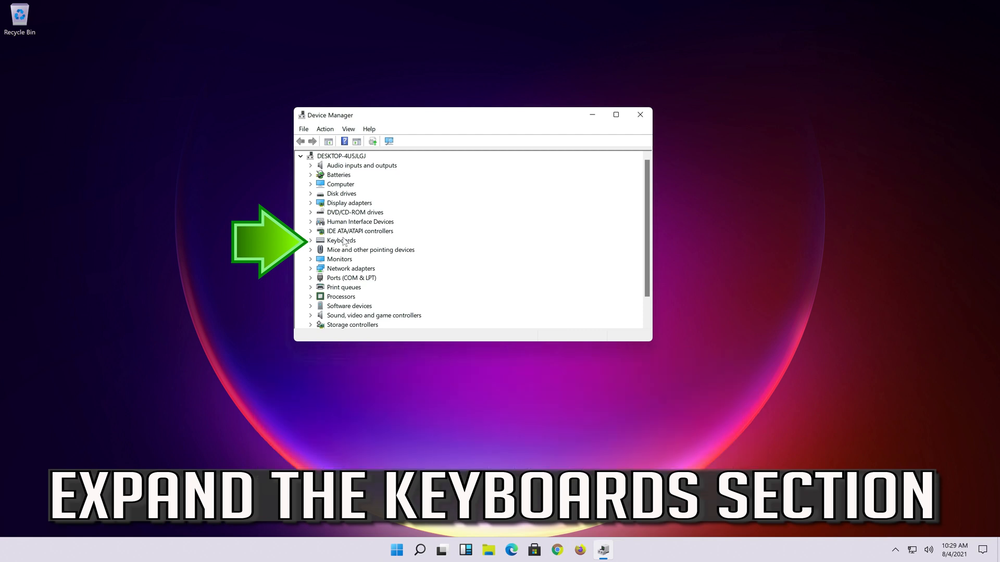
click(310, 241)
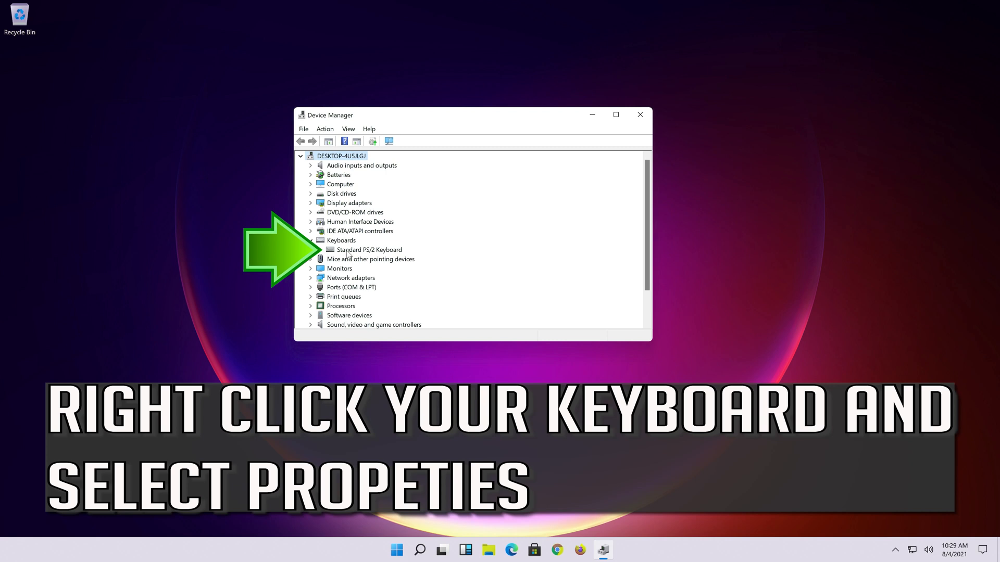
right_click(369, 249)
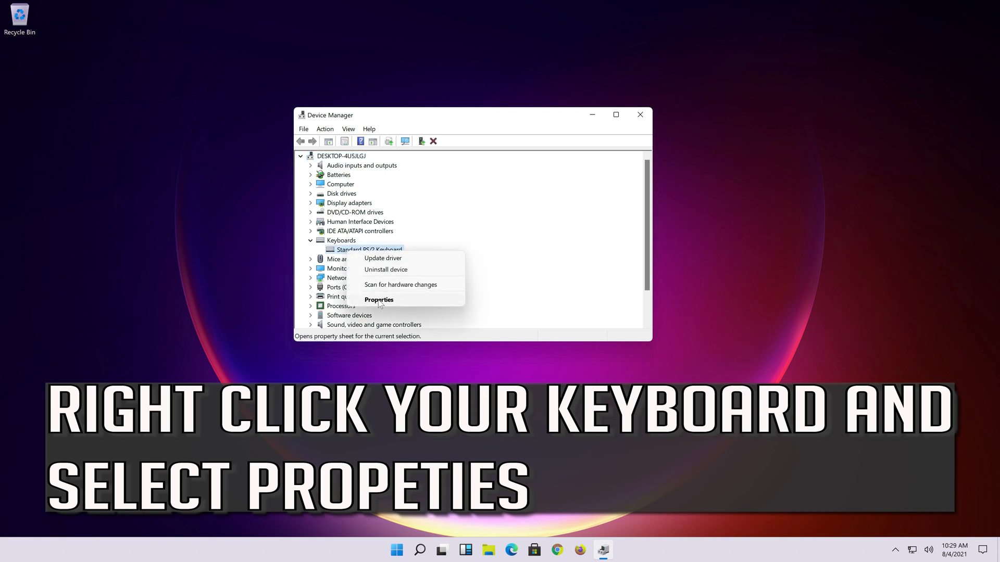
mouse_move(425, 301)
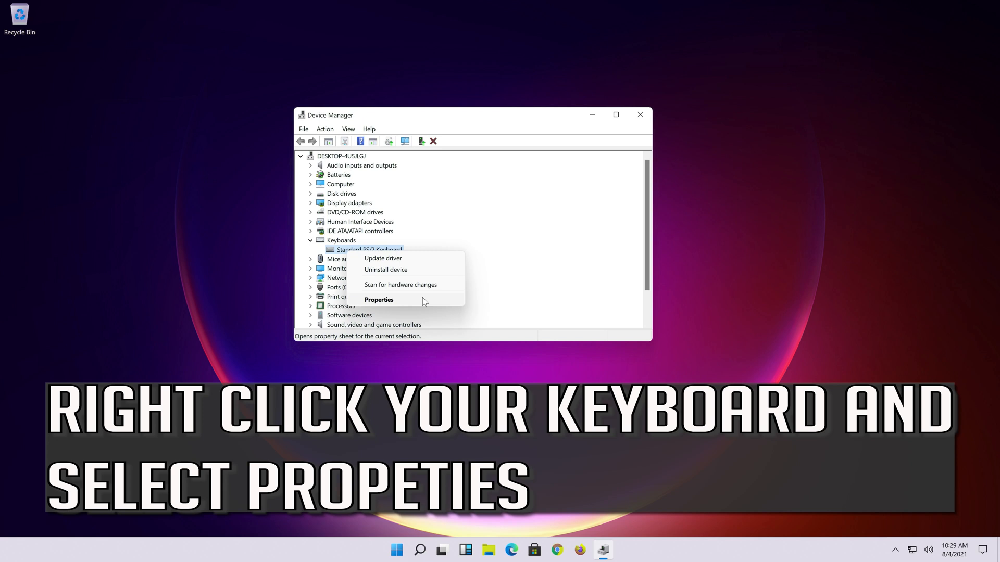
click(379, 299)
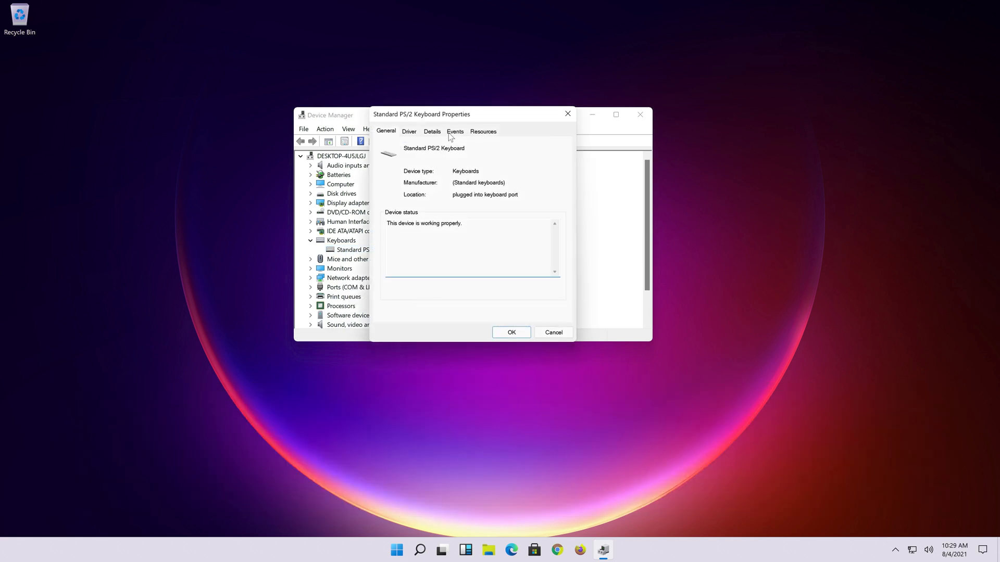
click(408, 131)
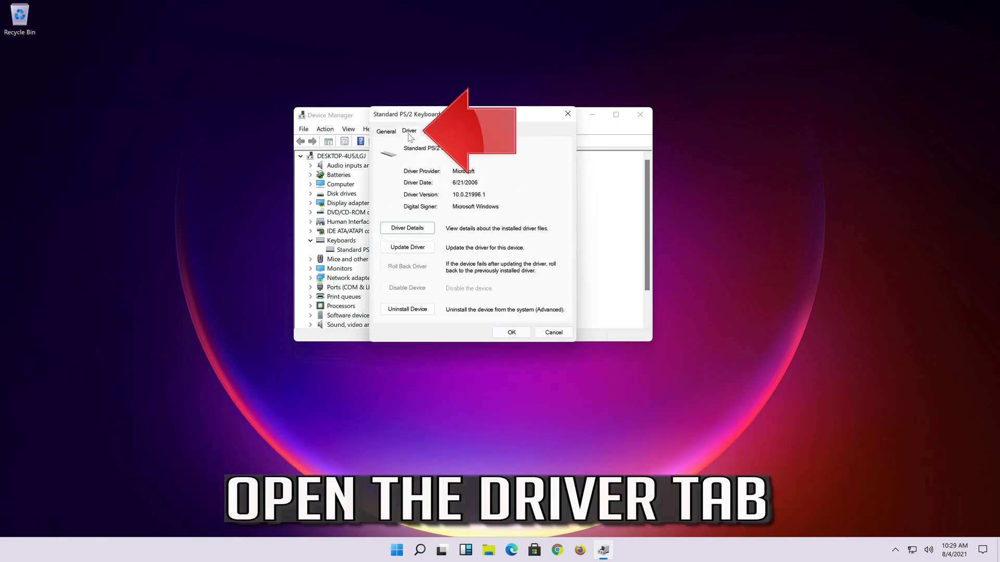
click(409, 131)
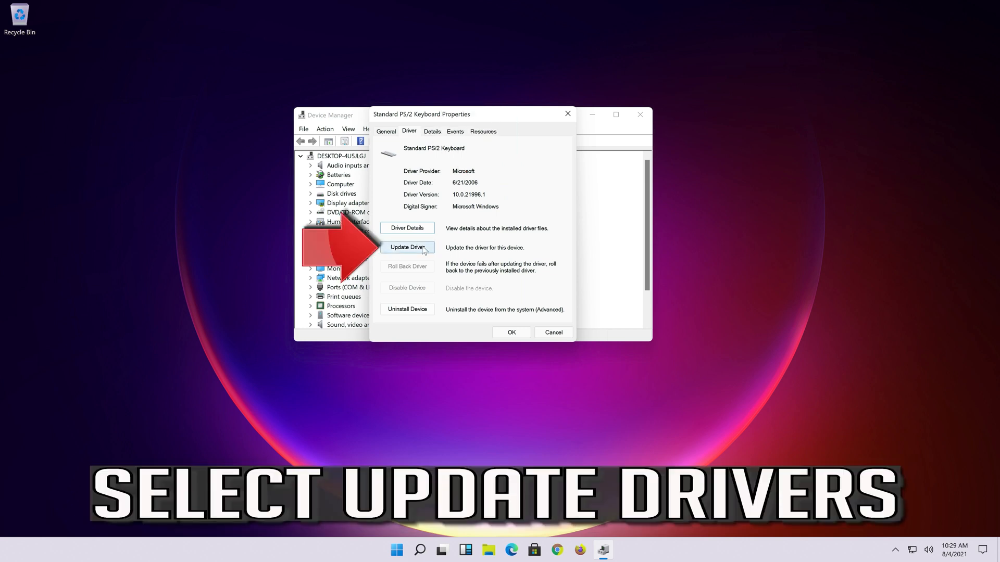
Update the keyboard driver by searching automatically, then look for drivers through Windows Update.
click(407, 247)
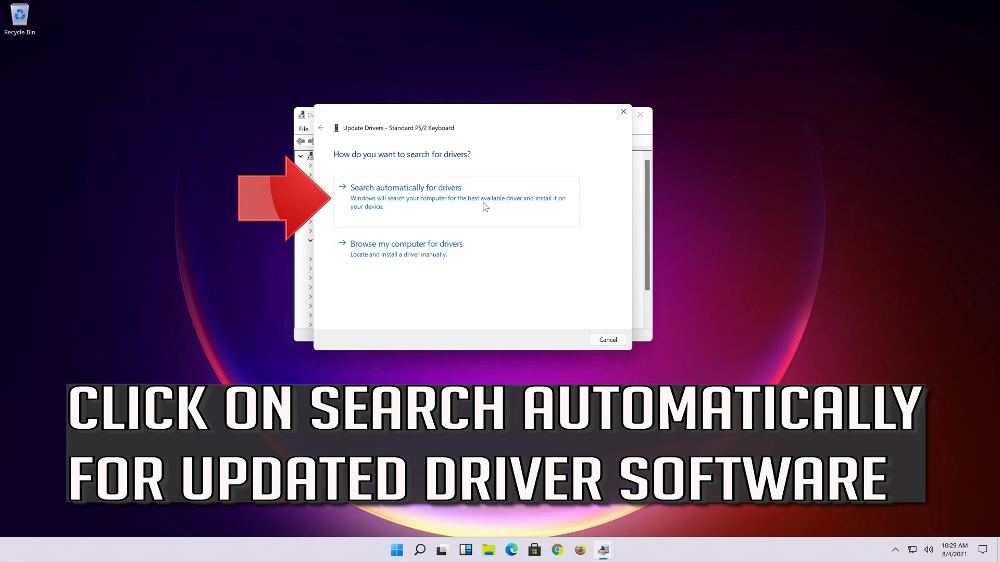
click(406, 187)
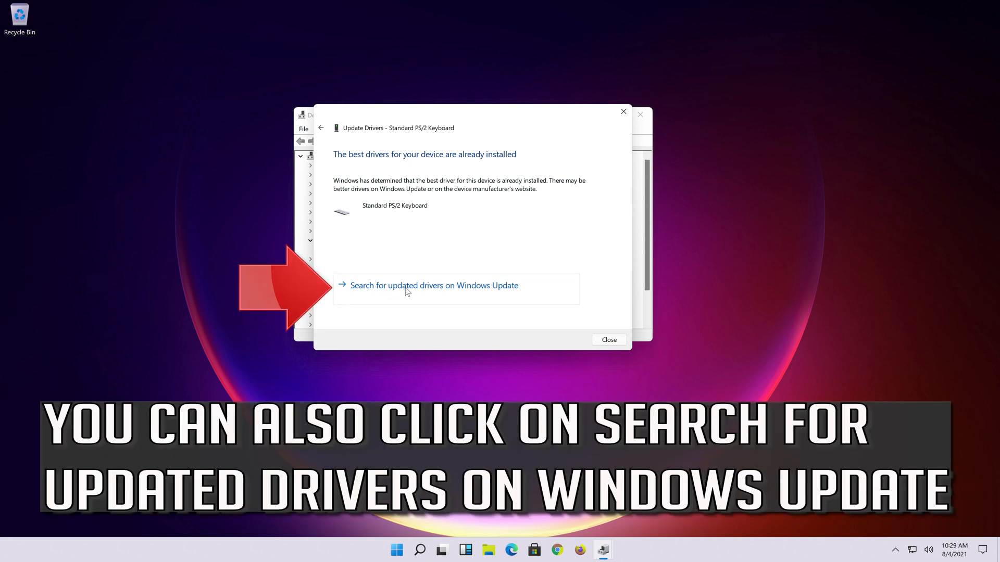
click(607, 339)
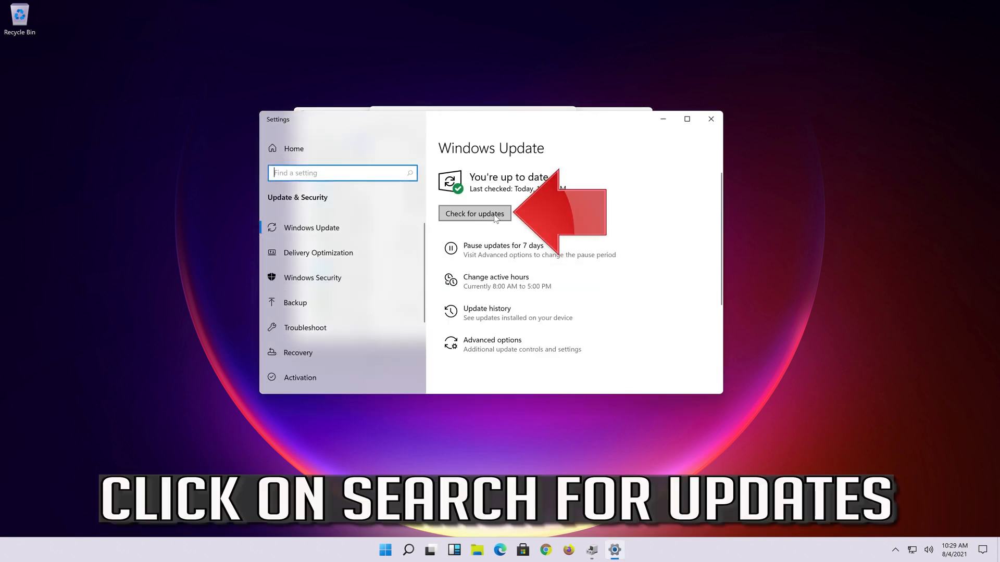
Check Windows Update for new updates.
click(475, 213)
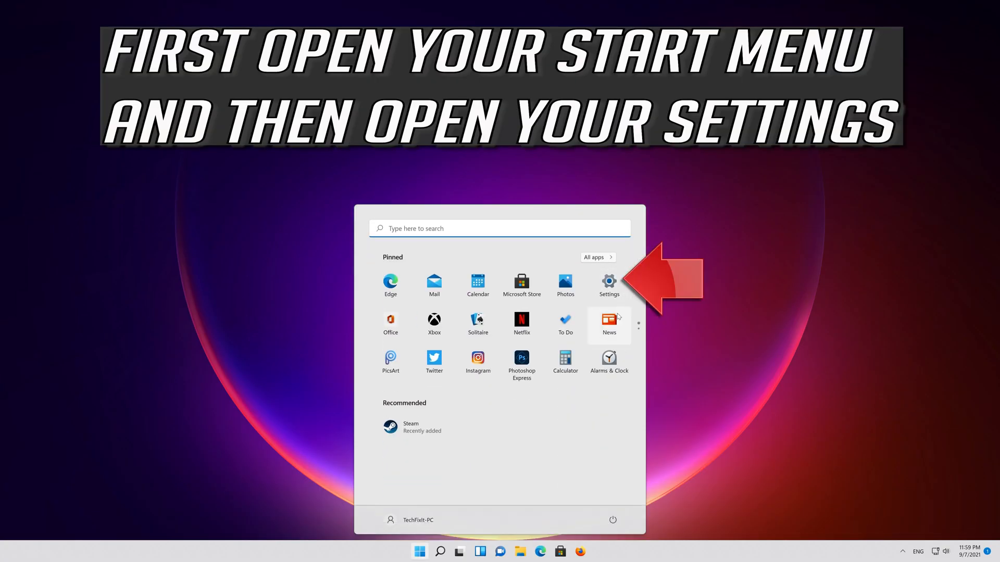
Run the Keyboard troubleshooter from Other troubleshooters, then expand Keyboards in Device Manager.
click(608, 281)
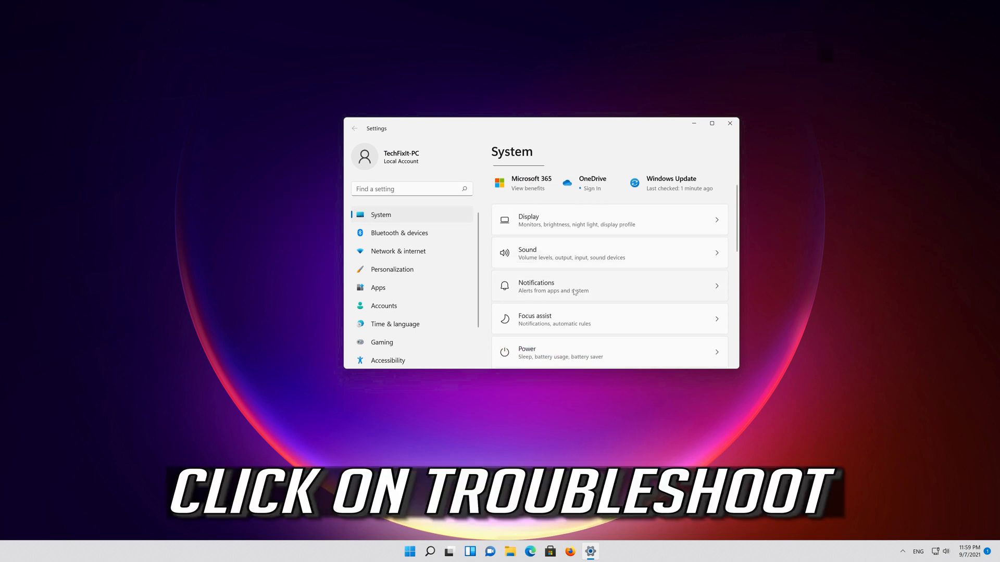
scroll(down, 3)
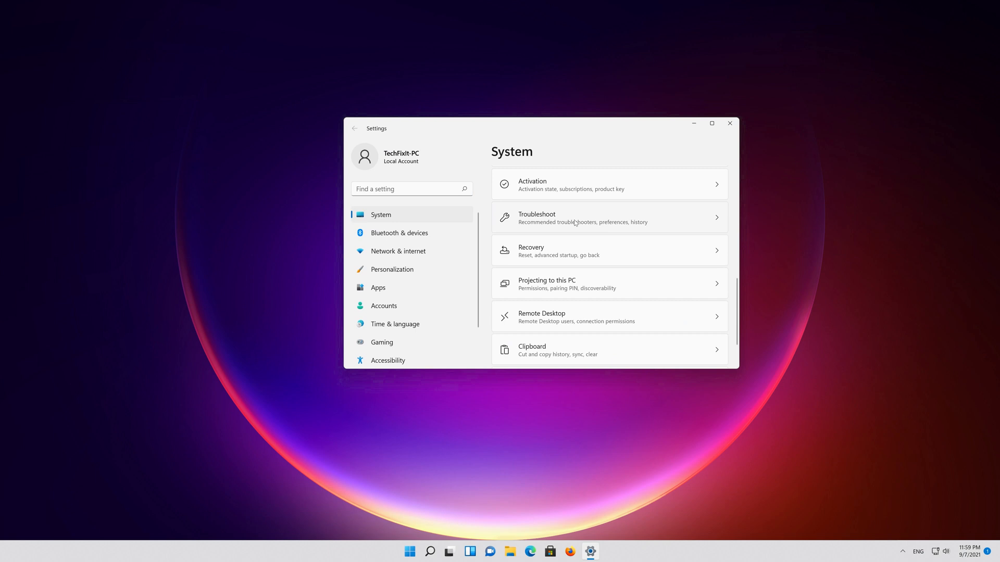
click(536, 218)
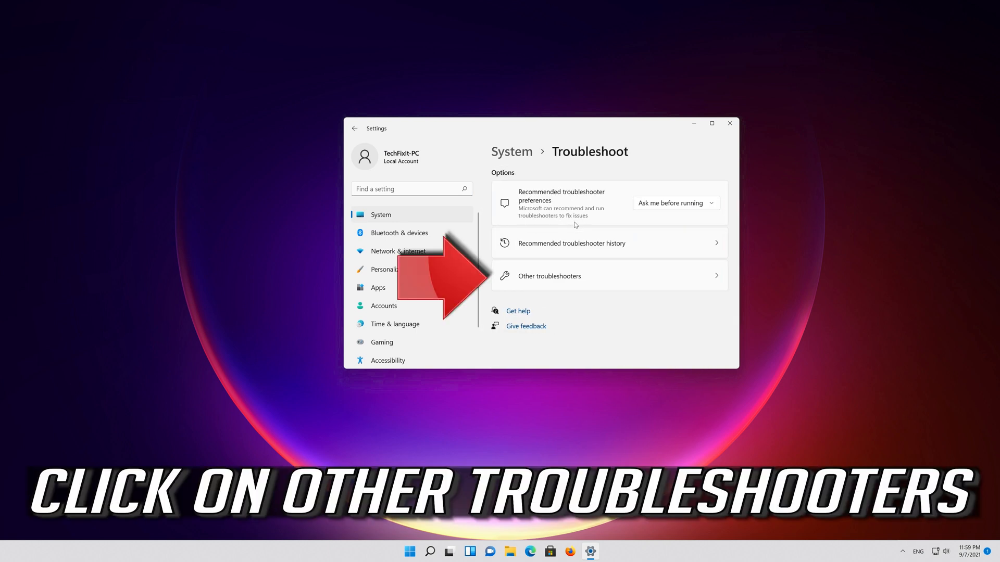
mouse_move(576, 281)
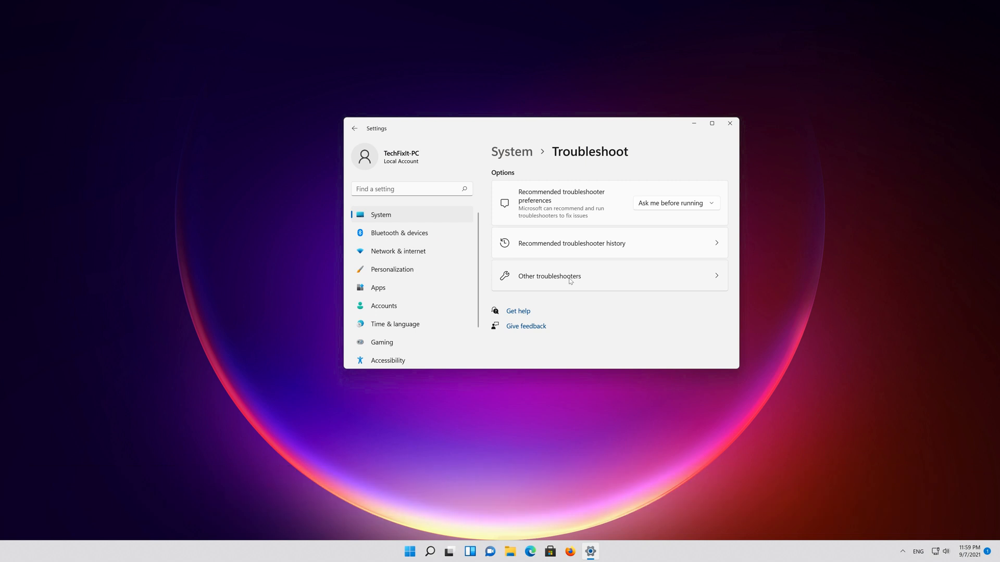
click(548, 276)
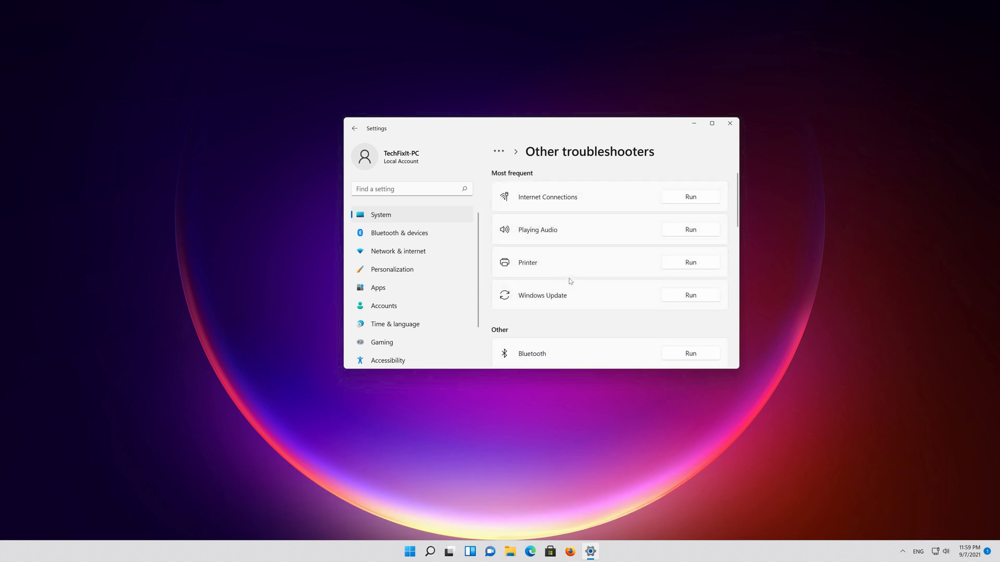
scroll(down, 3)
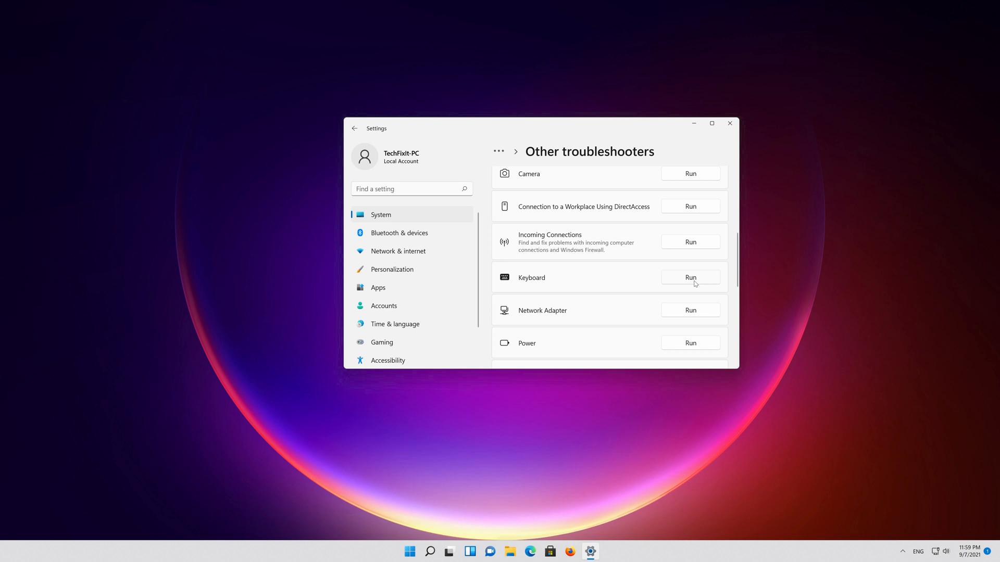
click(689, 278)
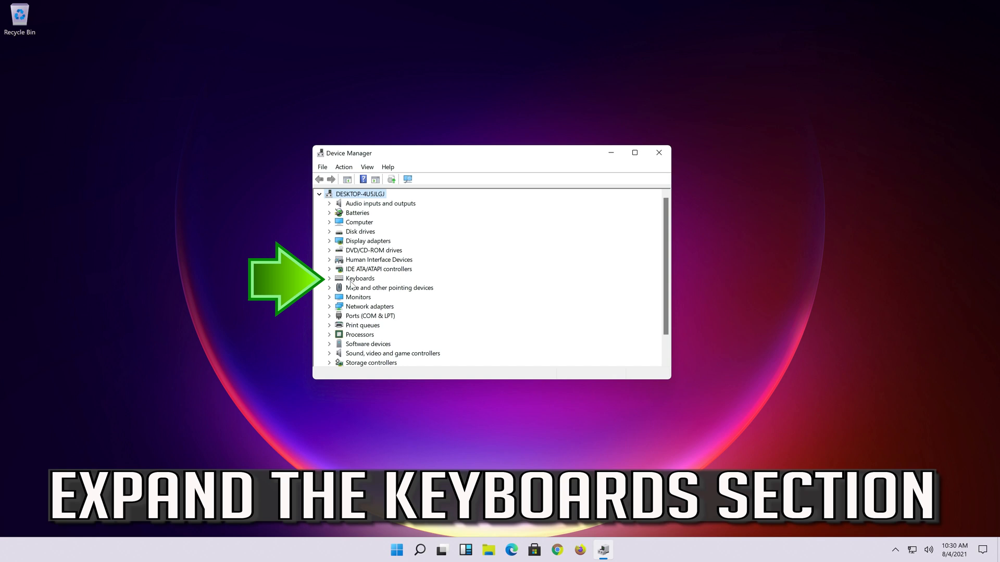
click(329, 278)
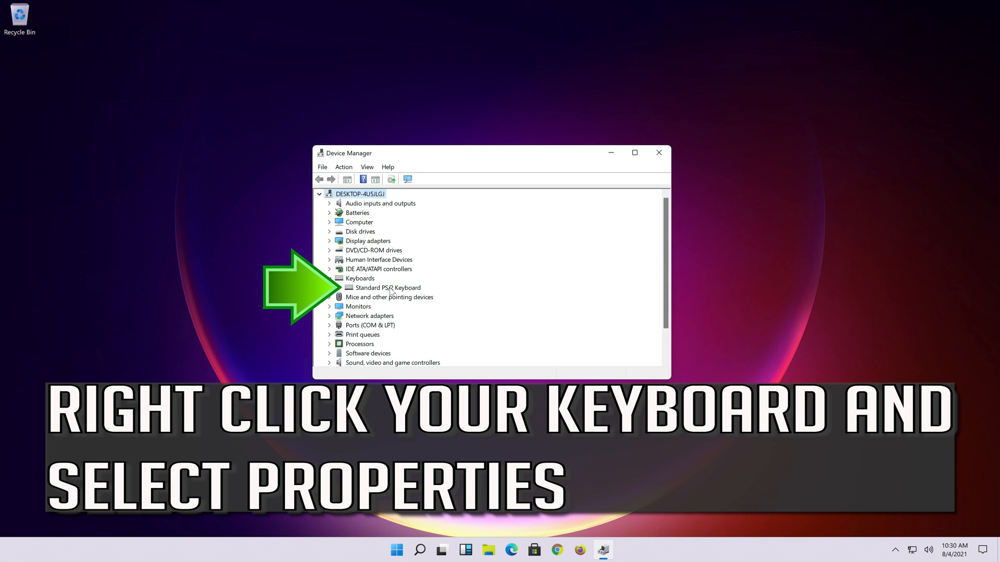
Open the Standard PS/2 Keyboard's Driver tab and start Update Driver.
right_click(387, 287)
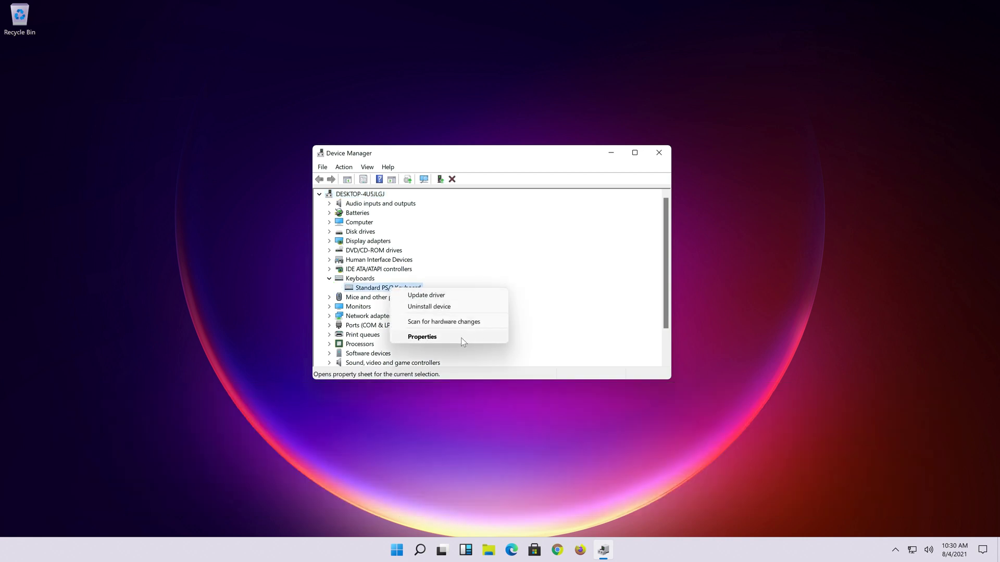
click(421, 336)
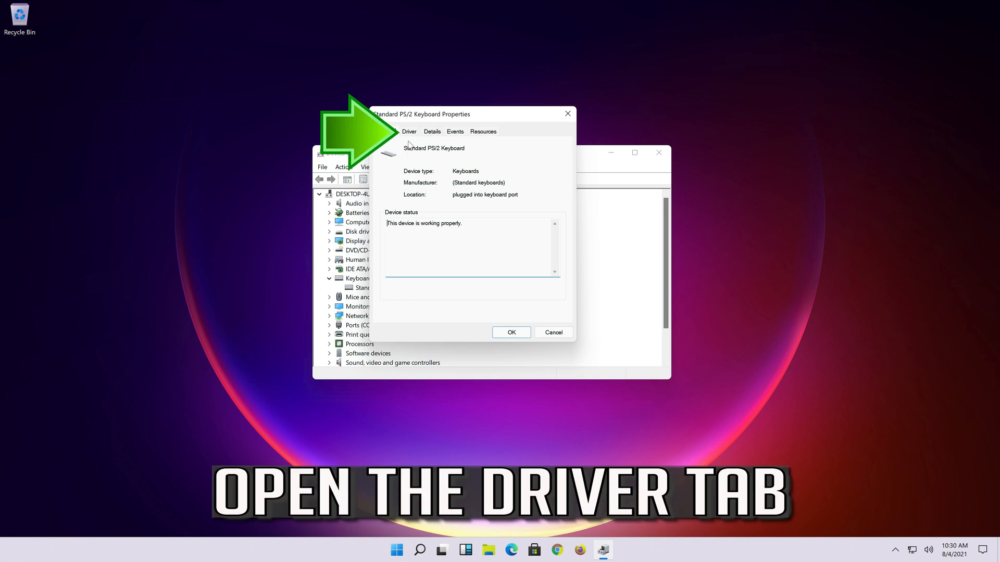
click(409, 131)
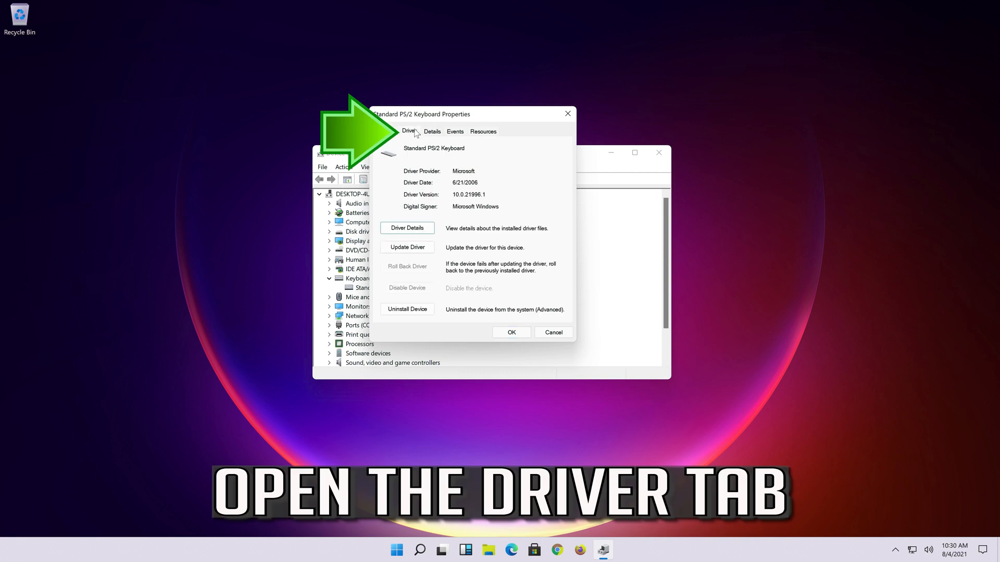
click(409, 131)
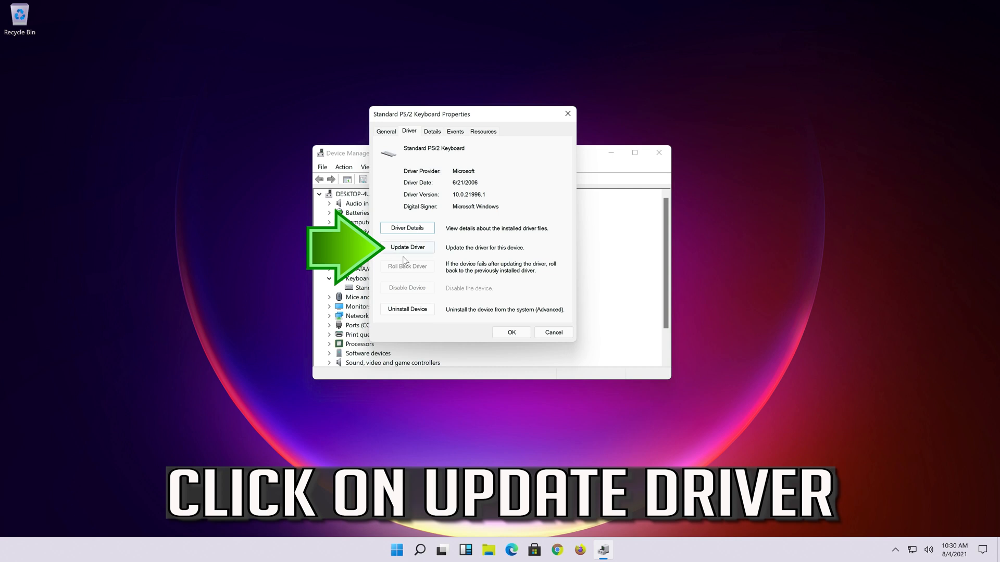
click(407, 247)
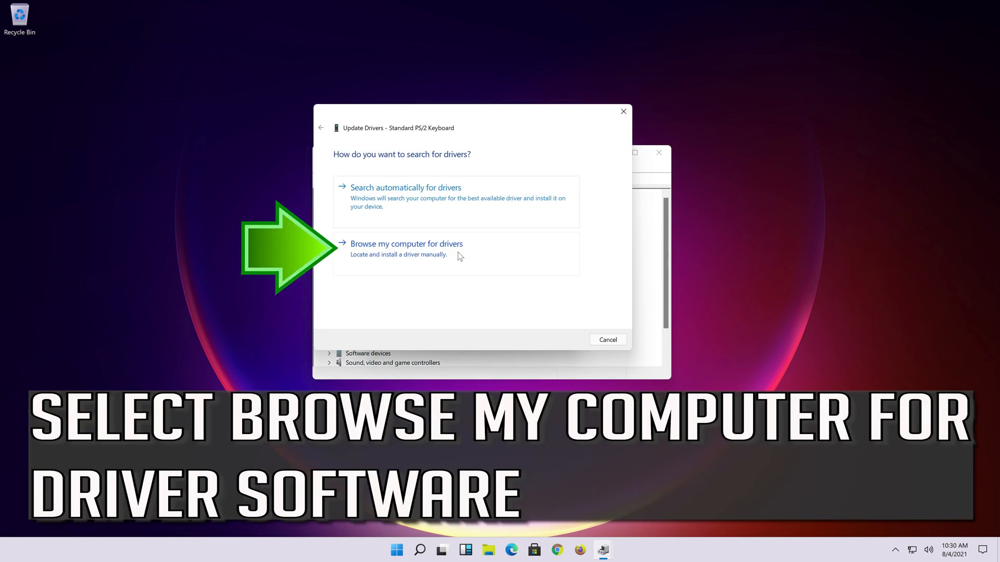
mouse_move(380, 258)
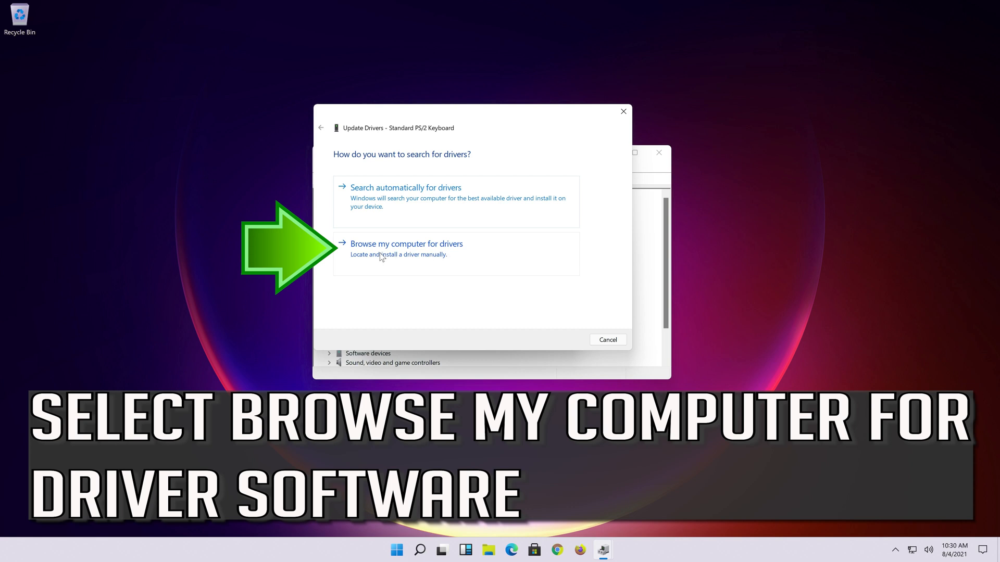
Reinstall the Standard PS/2 Keyboard driver by picking it from the computer's available drivers.
click(406, 243)
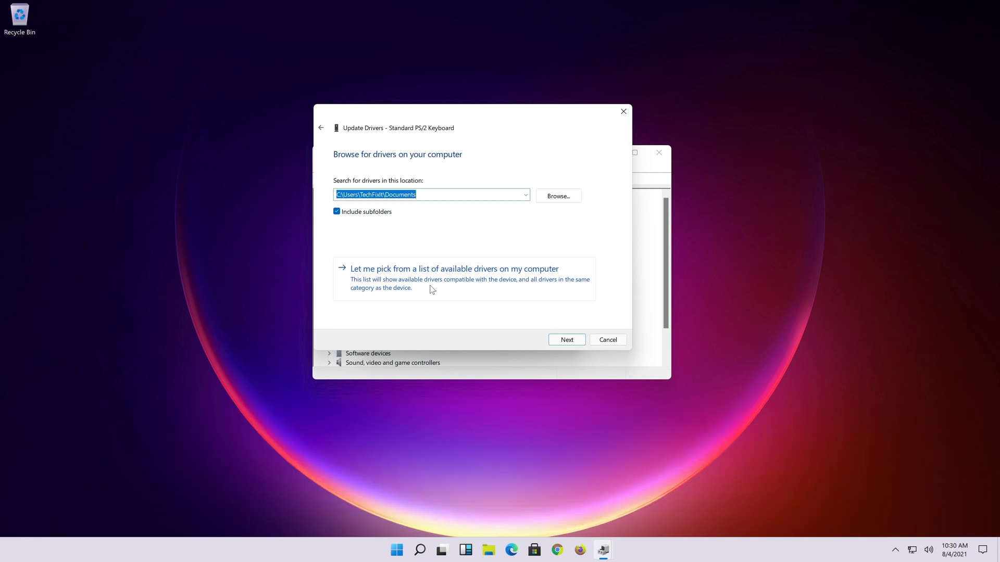
click(454, 268)
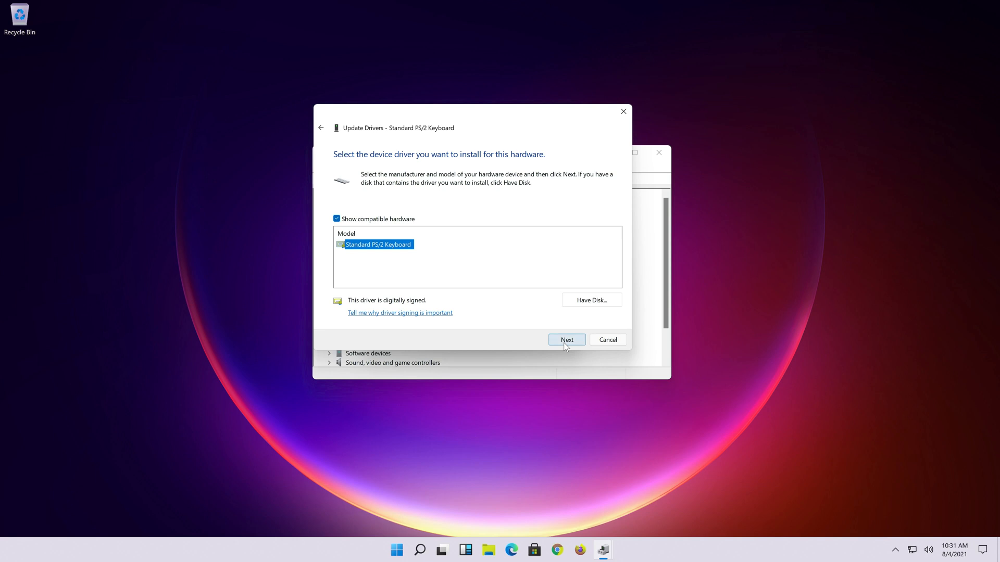
click(565, 338)
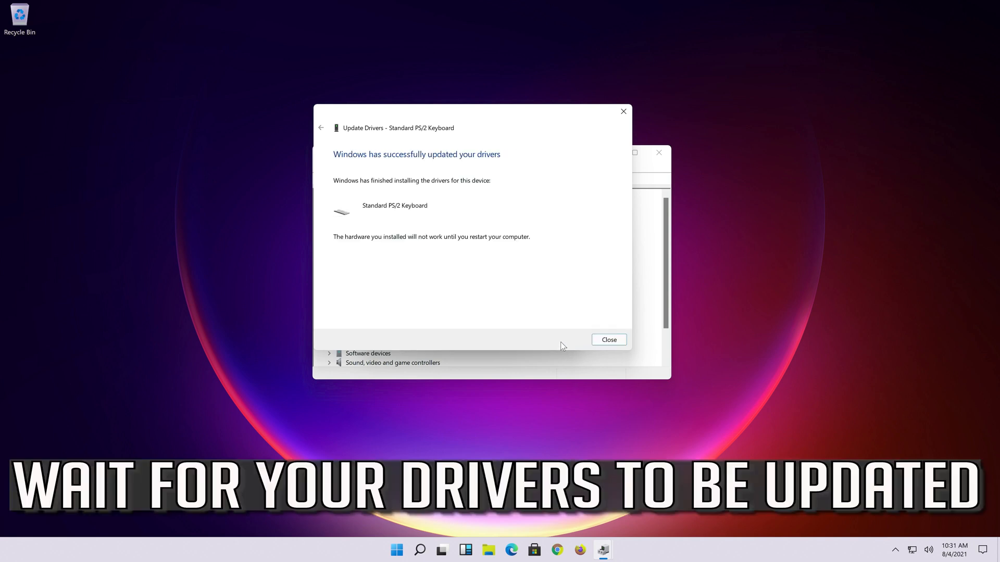
mouse_move(399, 221)
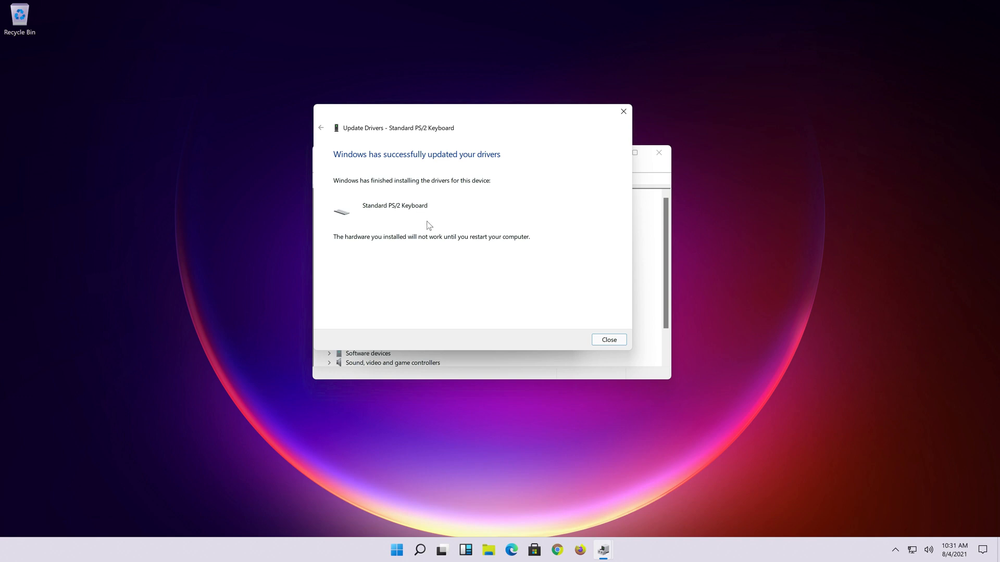
click(607, 340)
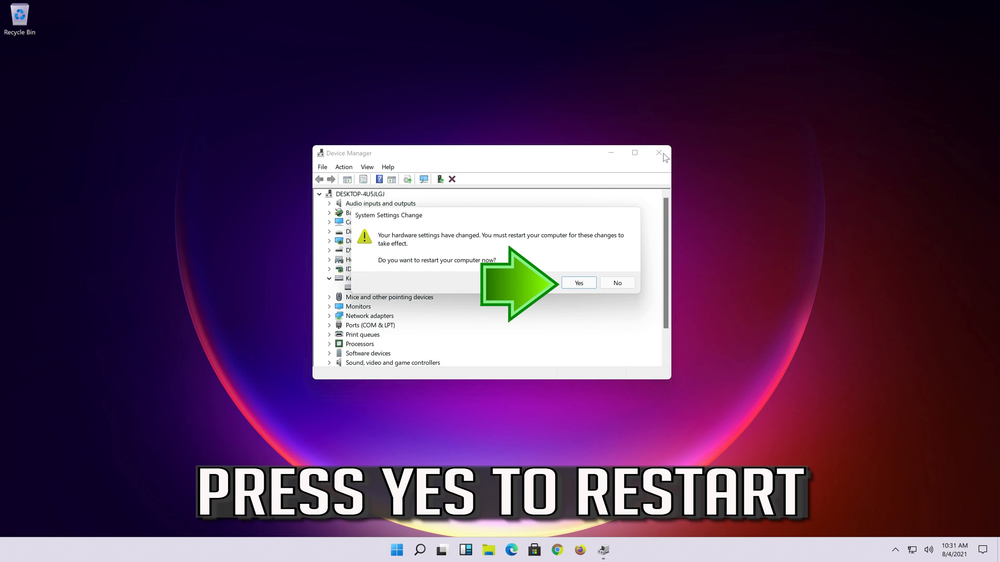
mouse_move(561, 245)
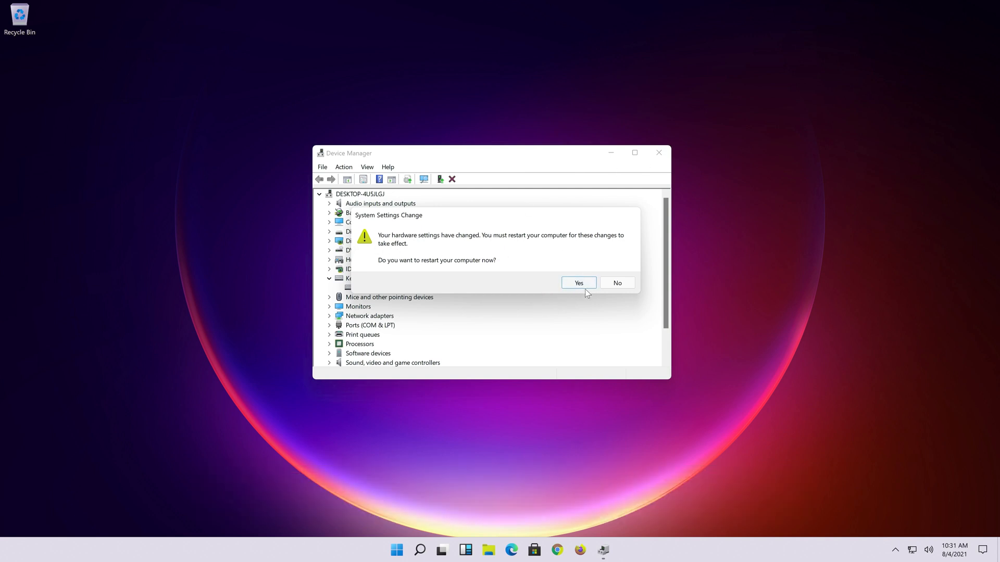
mouse_move(578, 282)
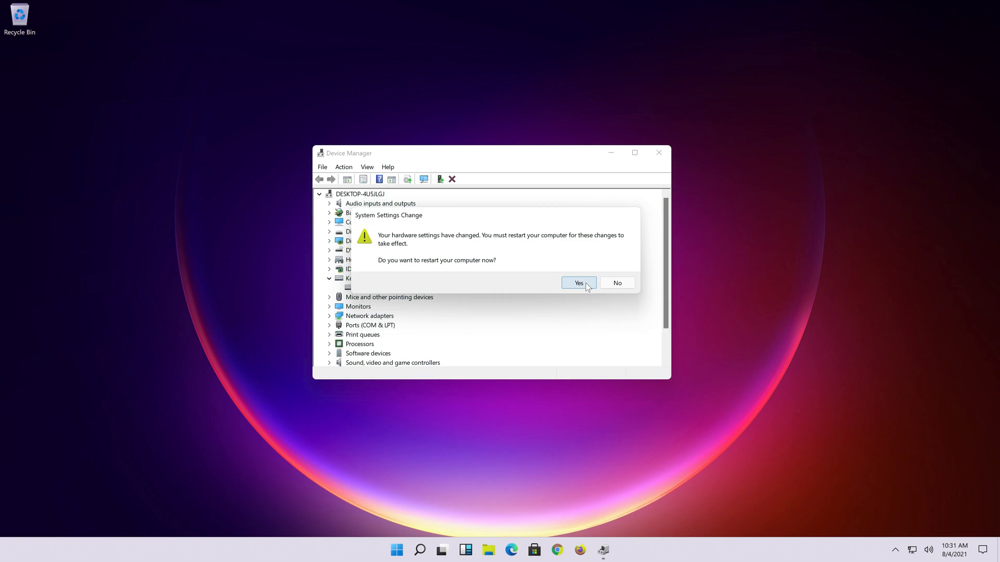
Answer and close the System Settings Change restart prompt.
click(577, 282)
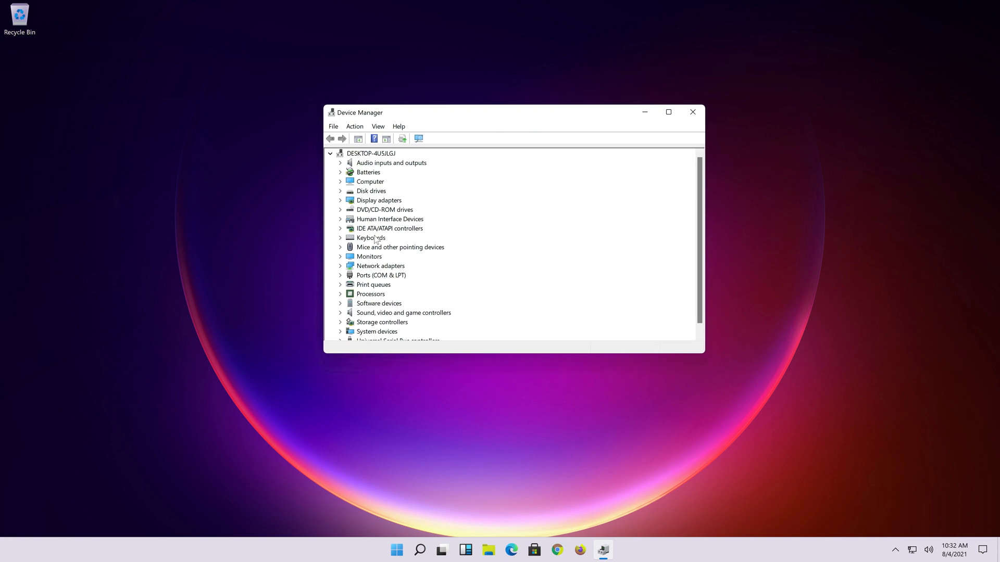
Expand Keyboards and open the Standard PS/2 Keyboard's Properties, which report it working properly.
click(371, 238)
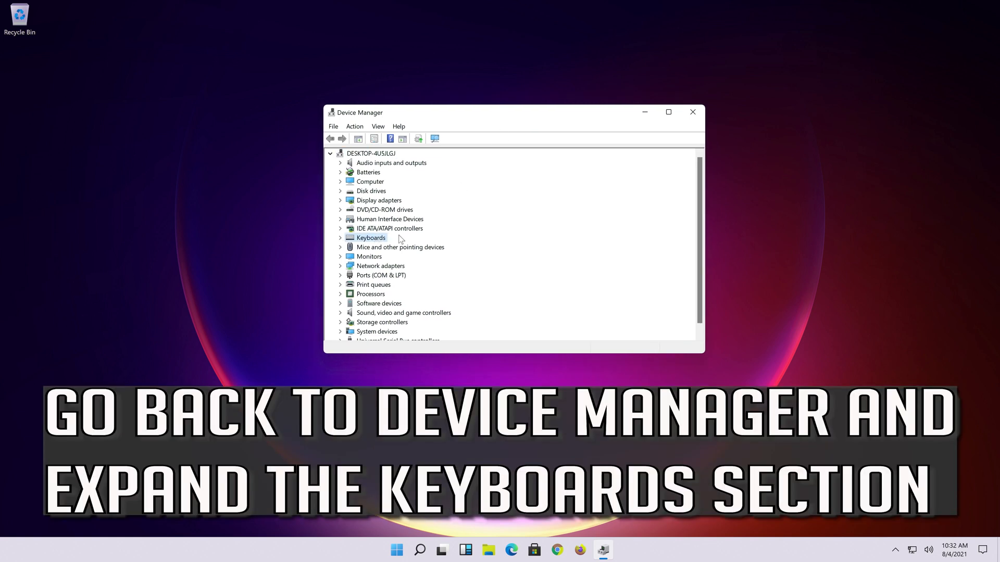
click(340, 238)
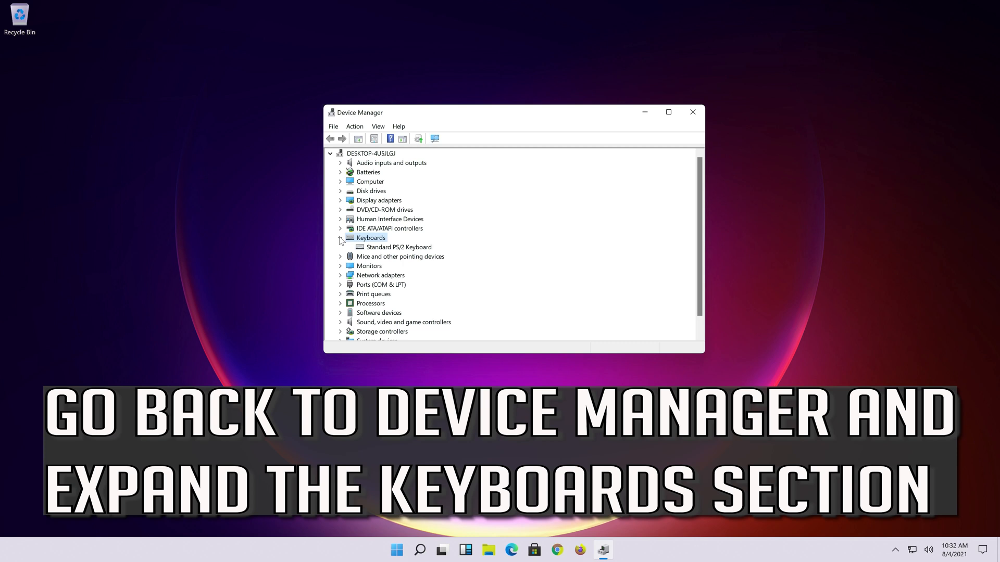
click(398, 247)
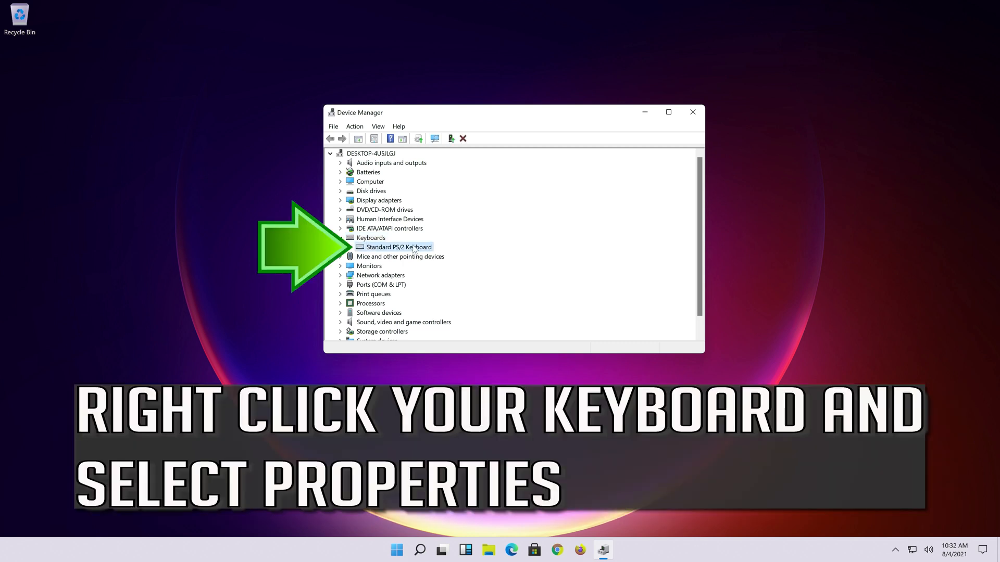
right_click(398, 247)
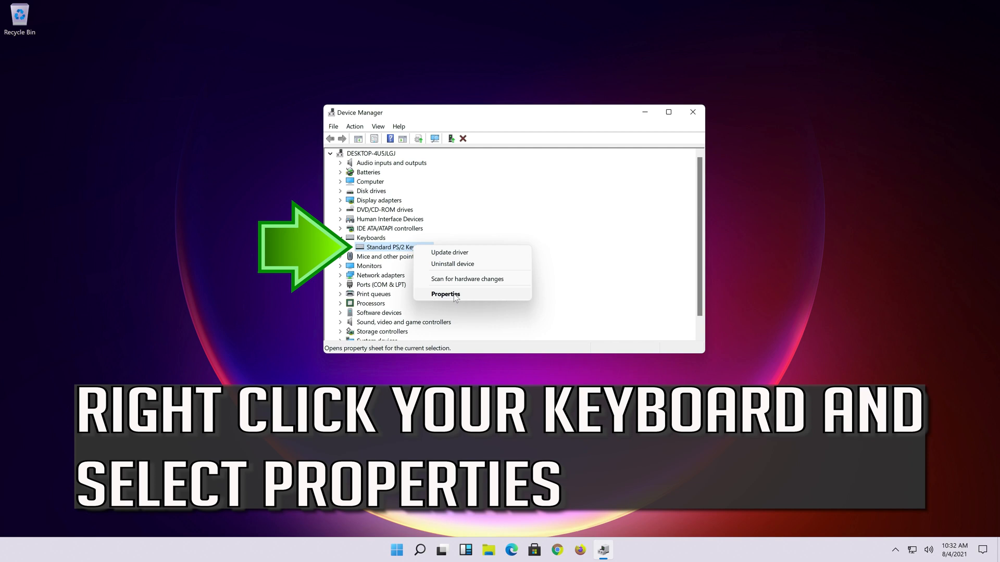
click(445, 294)
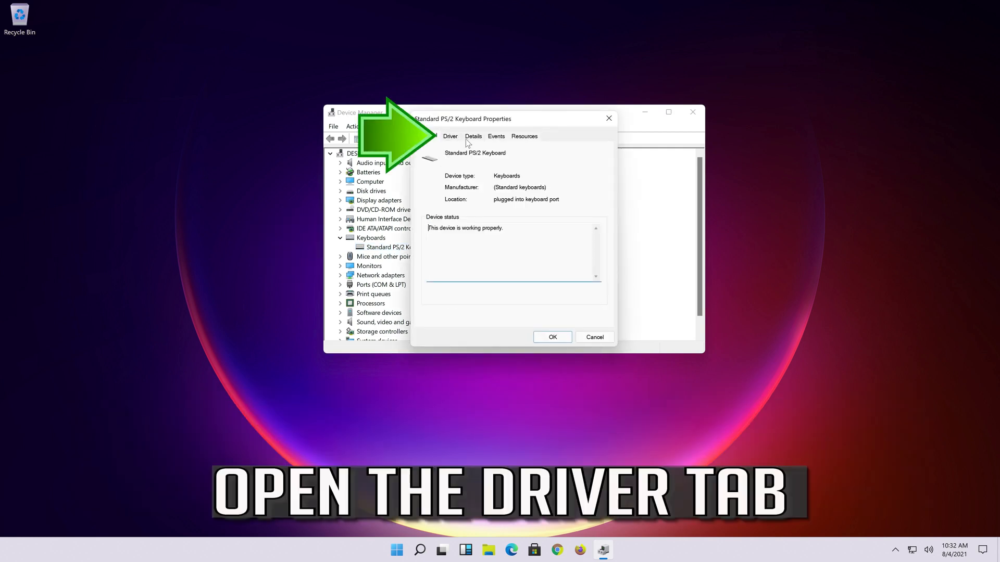
Uninstall the Standard PS/2 Keyboard device from its Driver tab and confirm removal.
click(450, 136)
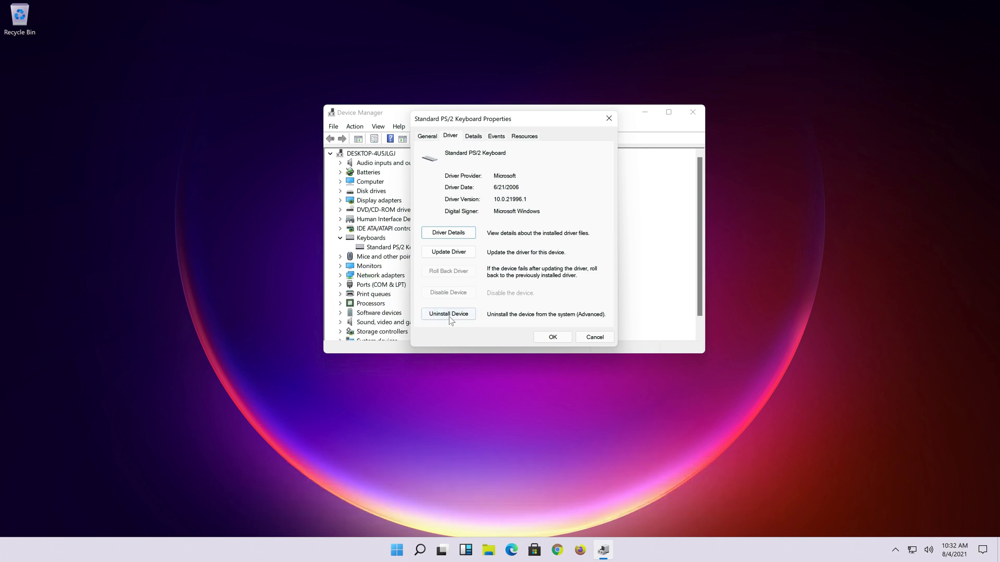
click(448, 313)
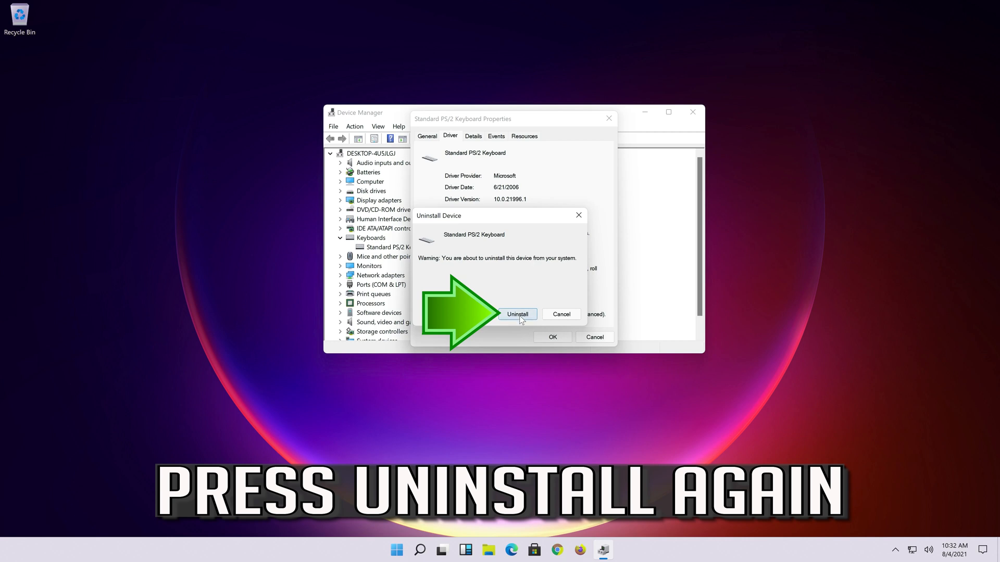
click(517, 313)
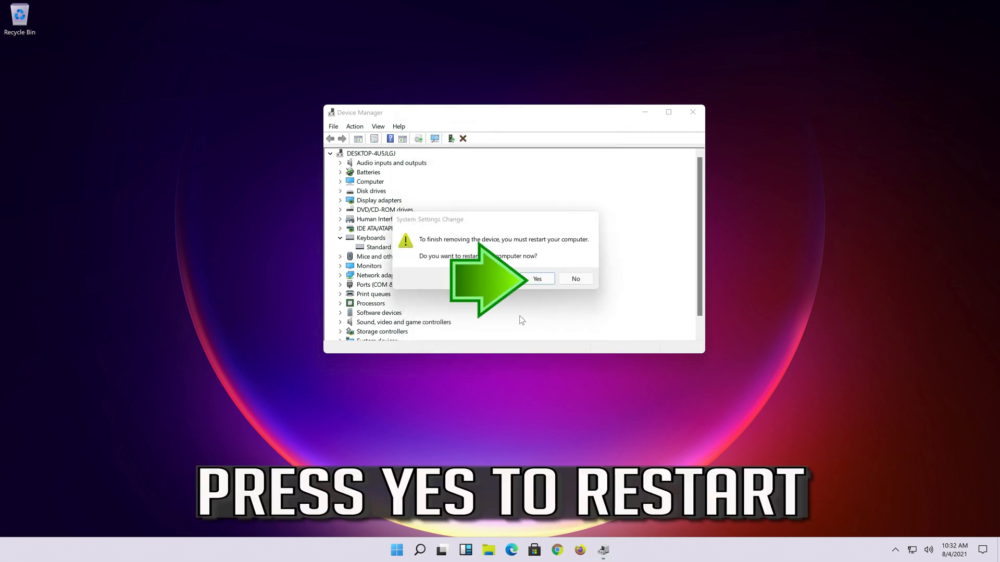
mouse_move(527, 295)
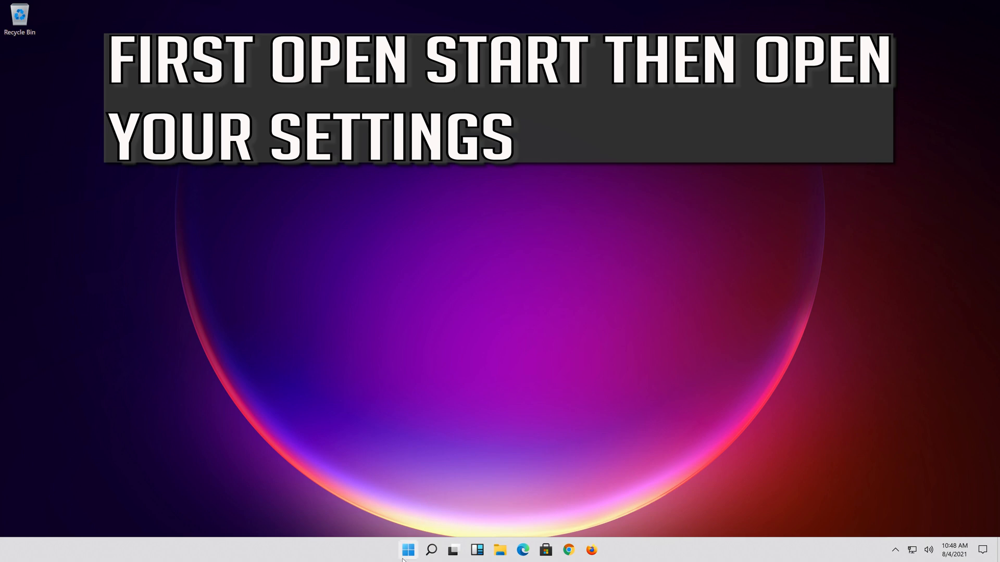
Open Settings from Start and go to Accessibility > Keyboard for the On-Screen Keyboard.
click(407, 550)
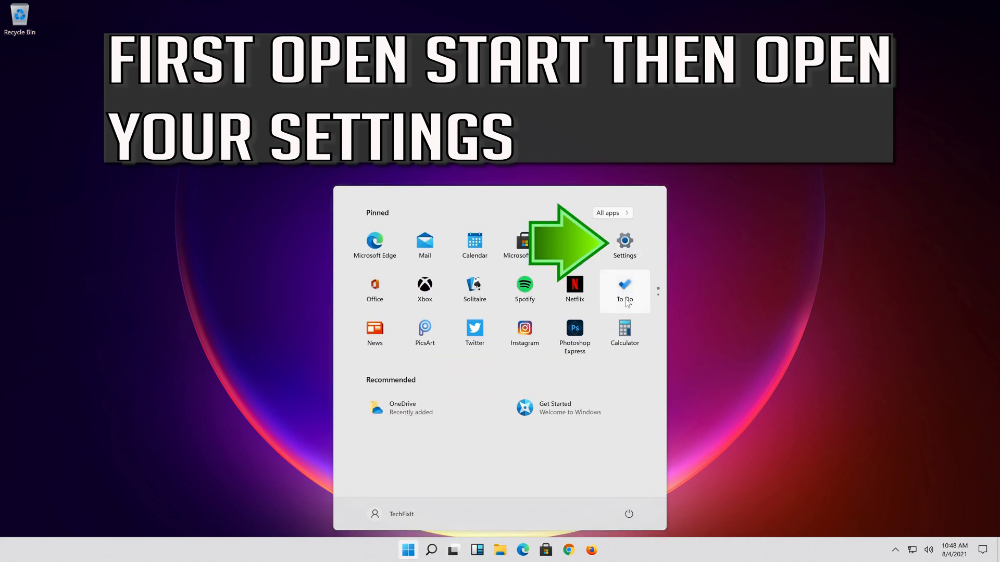
click(624, 246)
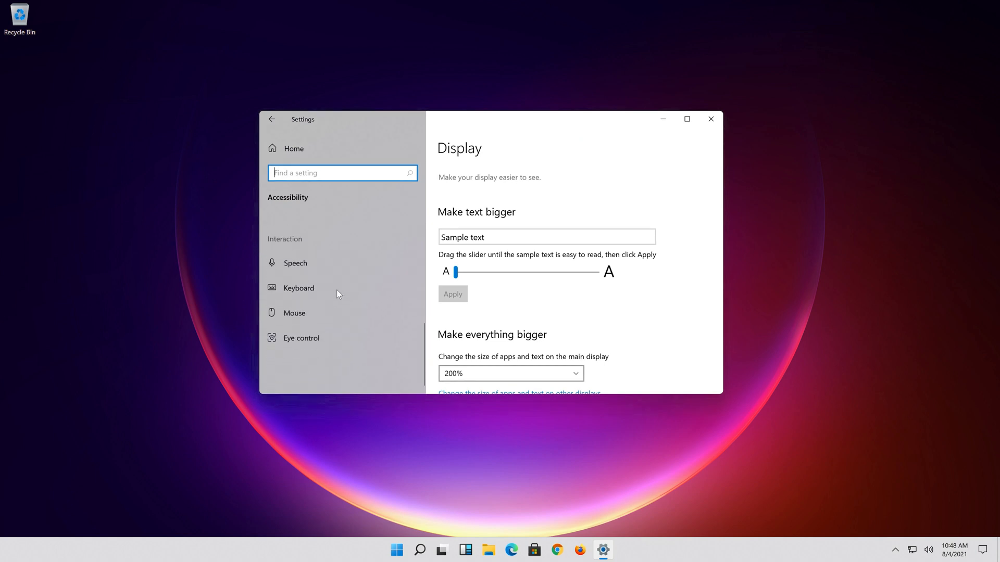
click(297, 287)
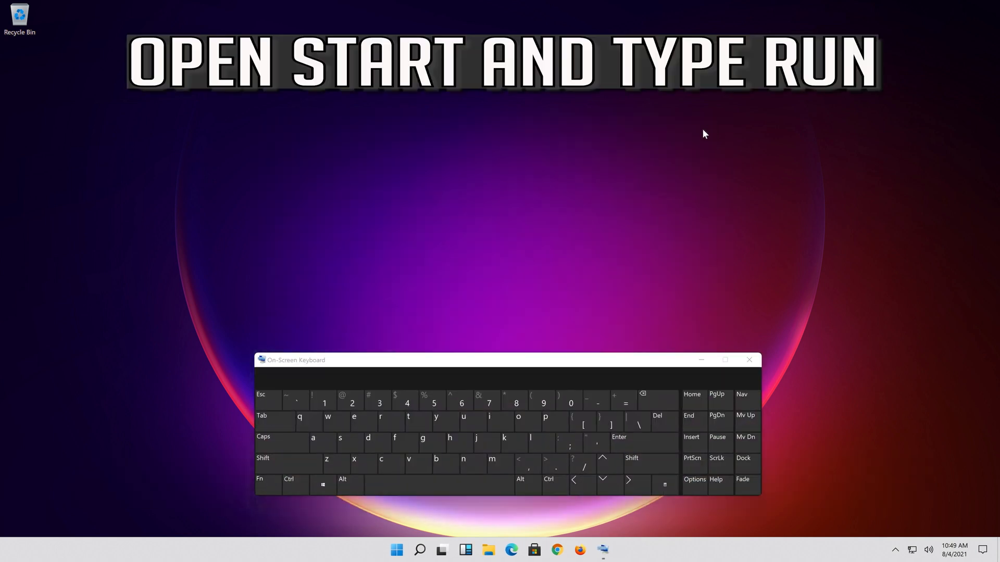
Search Start for 'run' with the on-screen keyboard and open the Run app.
click(396, 550)
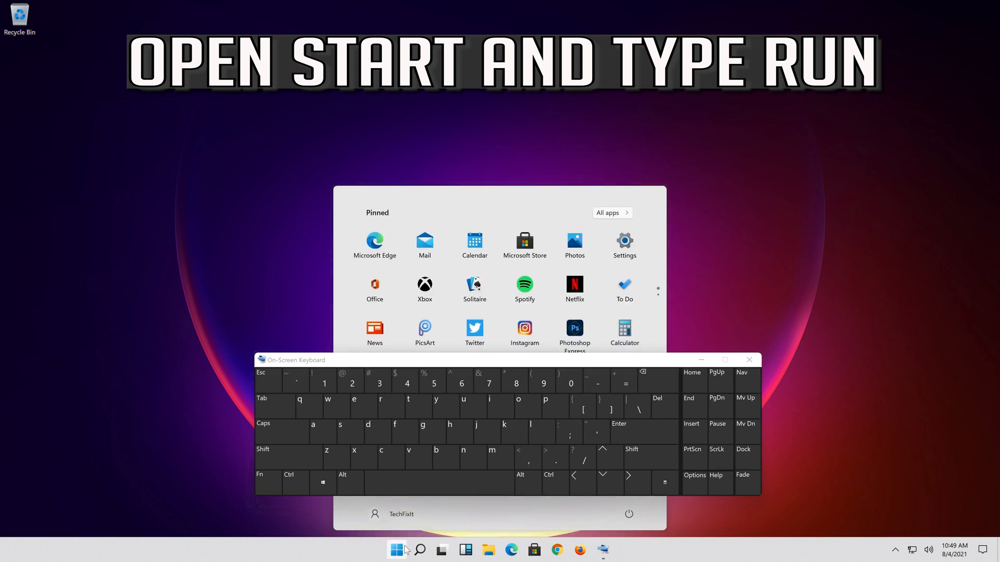
click(390, 407)
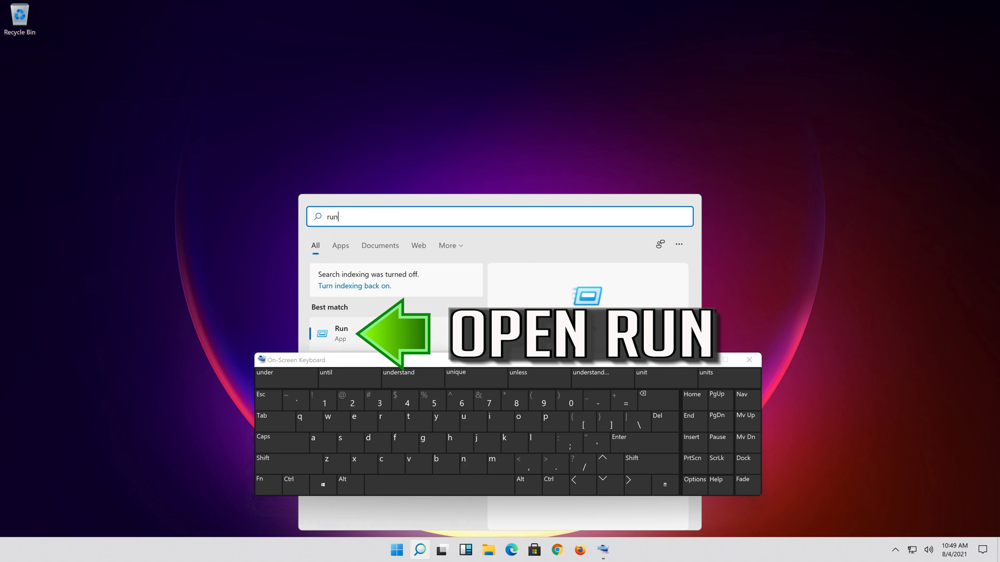
click(340, 332)
text(c:\win)
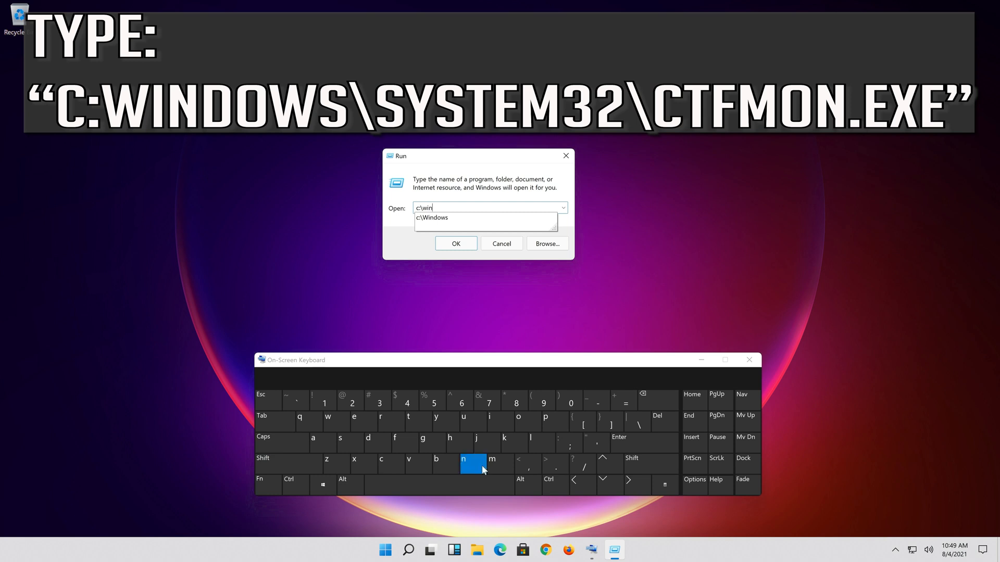
Enter c:\windows\system32\ctfmon.exe in the Run box and launch it with OK.
click(519, 417)
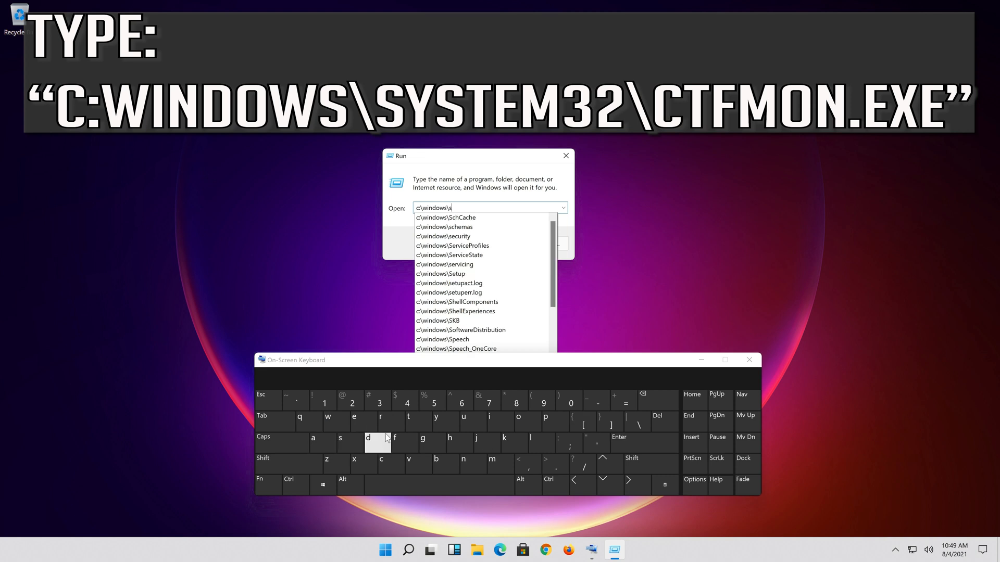
text(ystem32\)
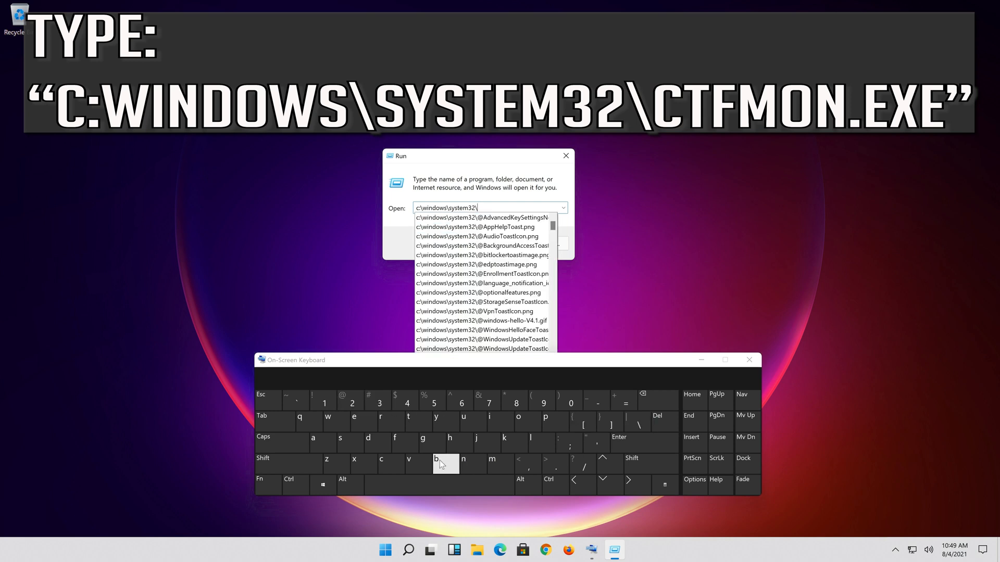
click(405, 443)
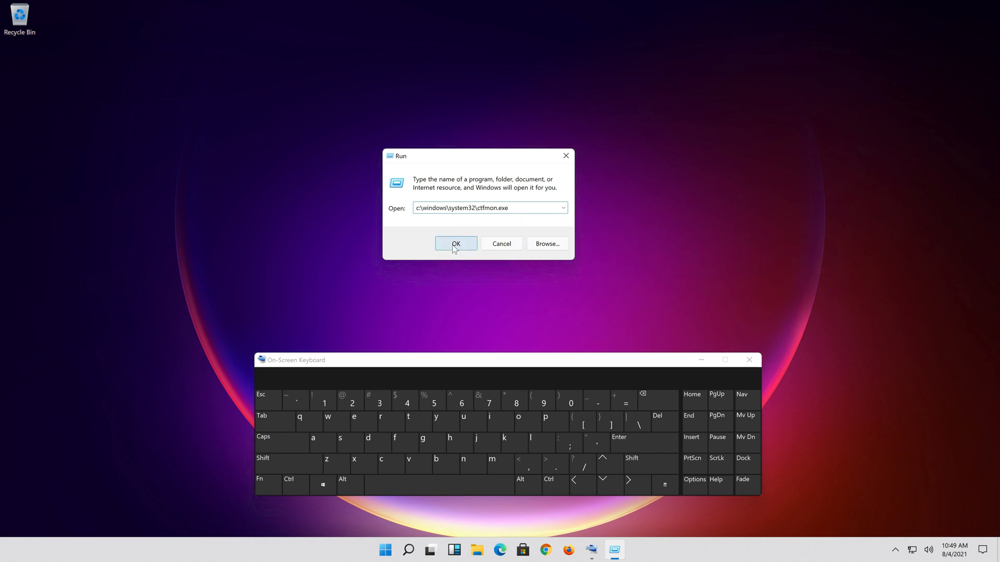
click(455, 244)
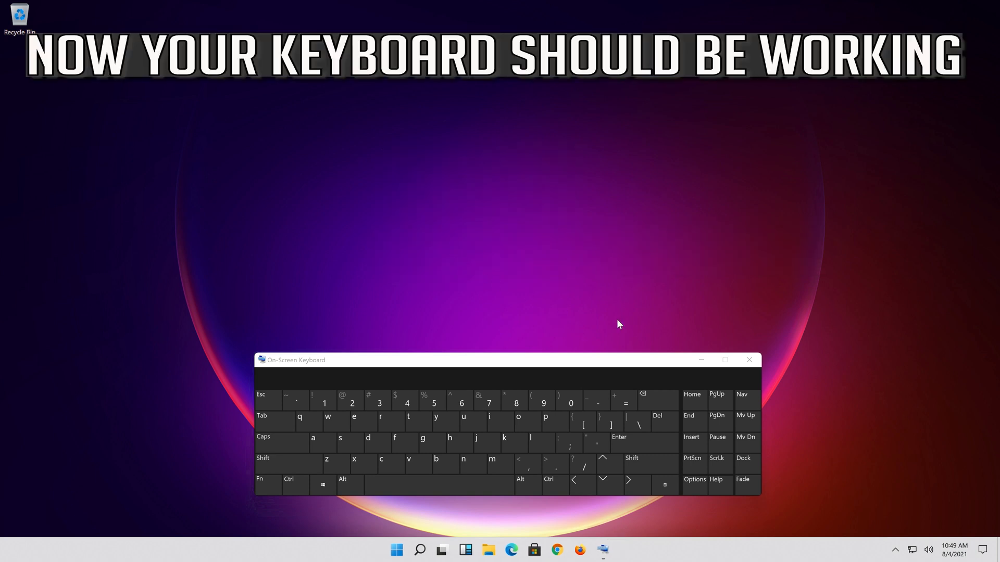